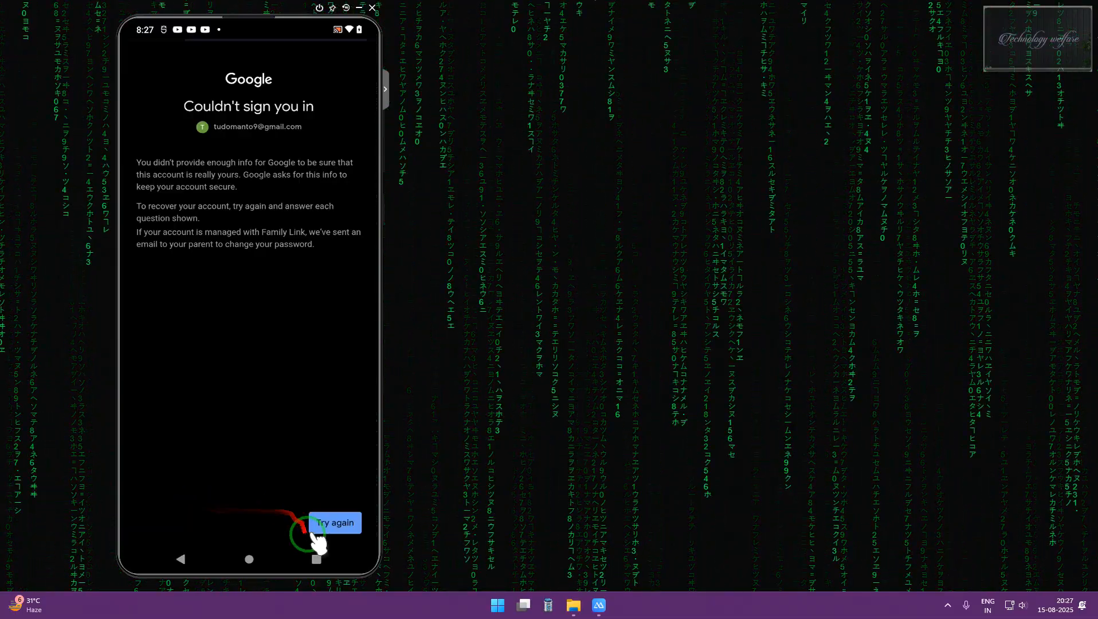
# - Work through Google account recovery, skipping the current password, last password and phone verification options
pyautogui.click(334, 523)
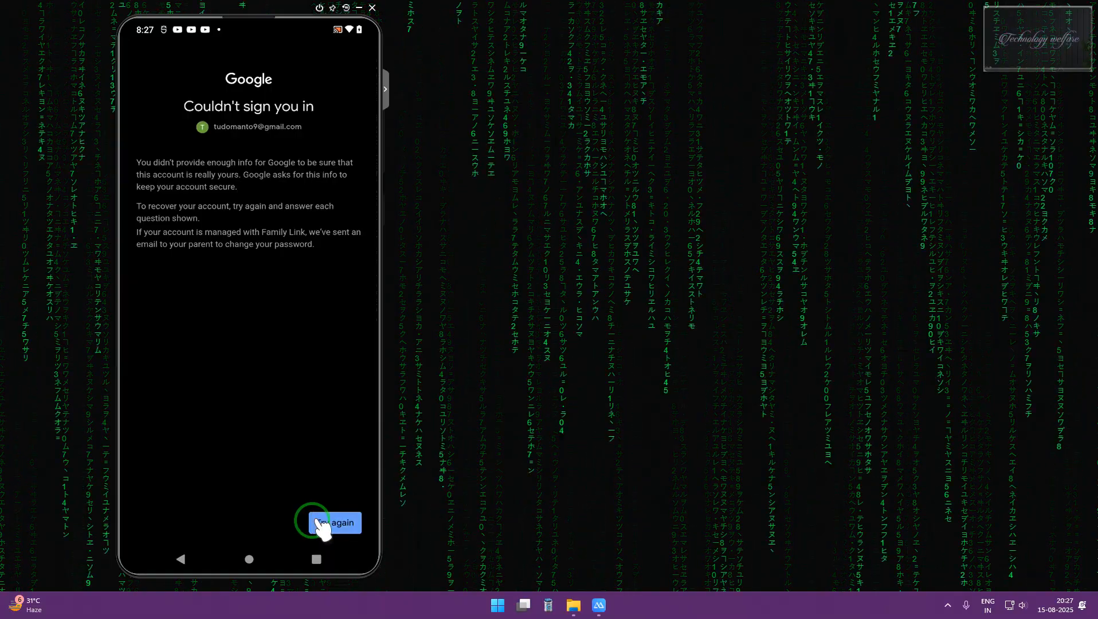
pyautogui.click(335, 523)
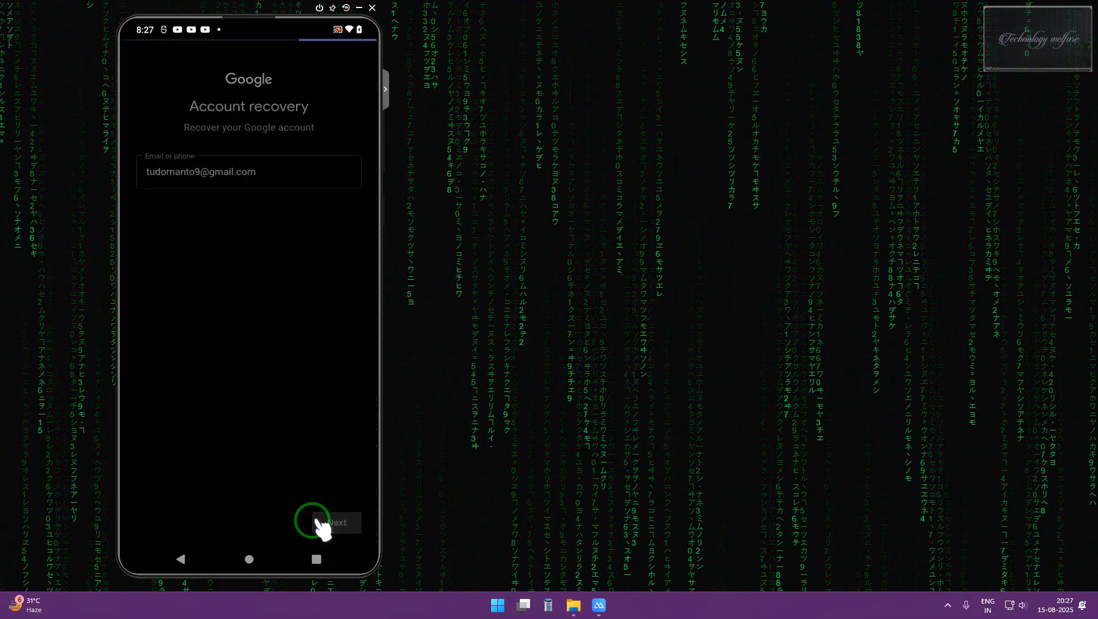
pyautogui.click(337, 523)
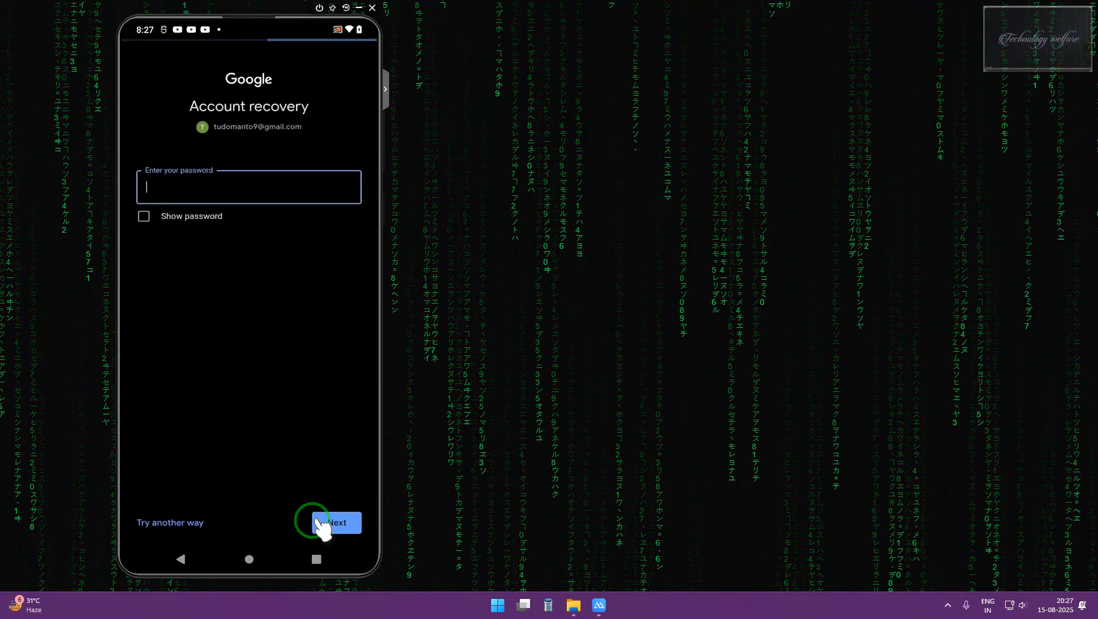
pyautogui.click(248, 186)
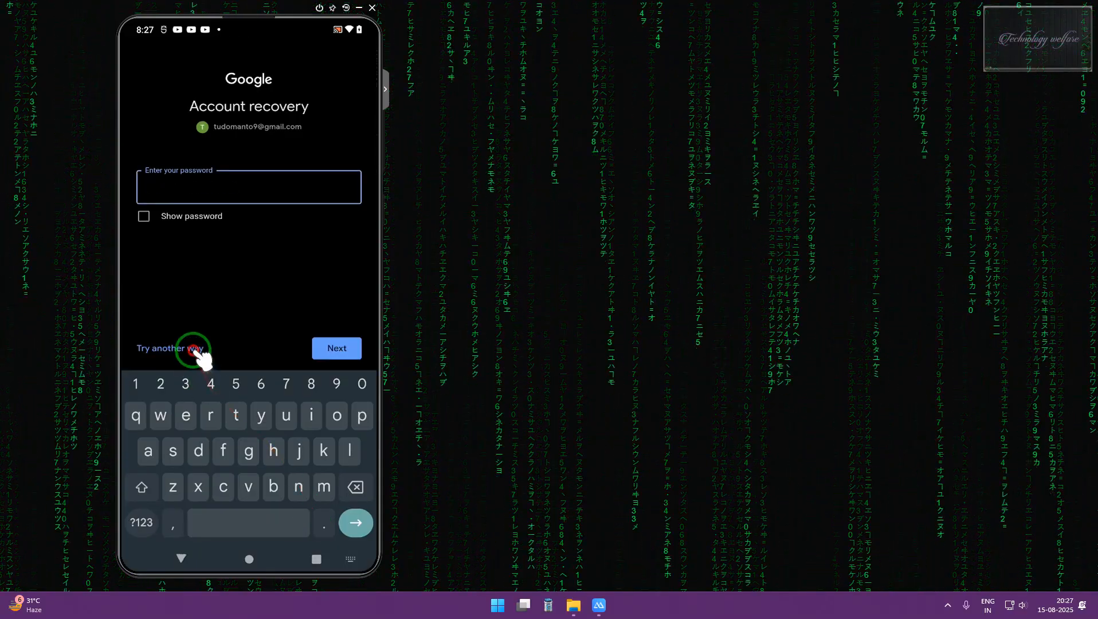
pyautogui.click(170, 348)
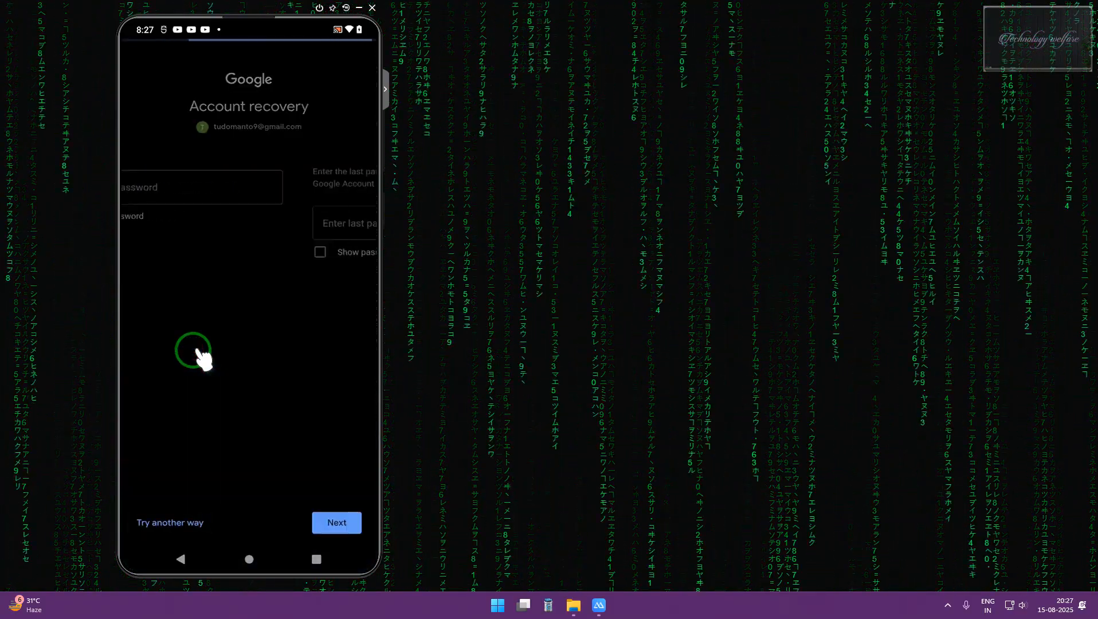
pyautogui.click(247, 222)
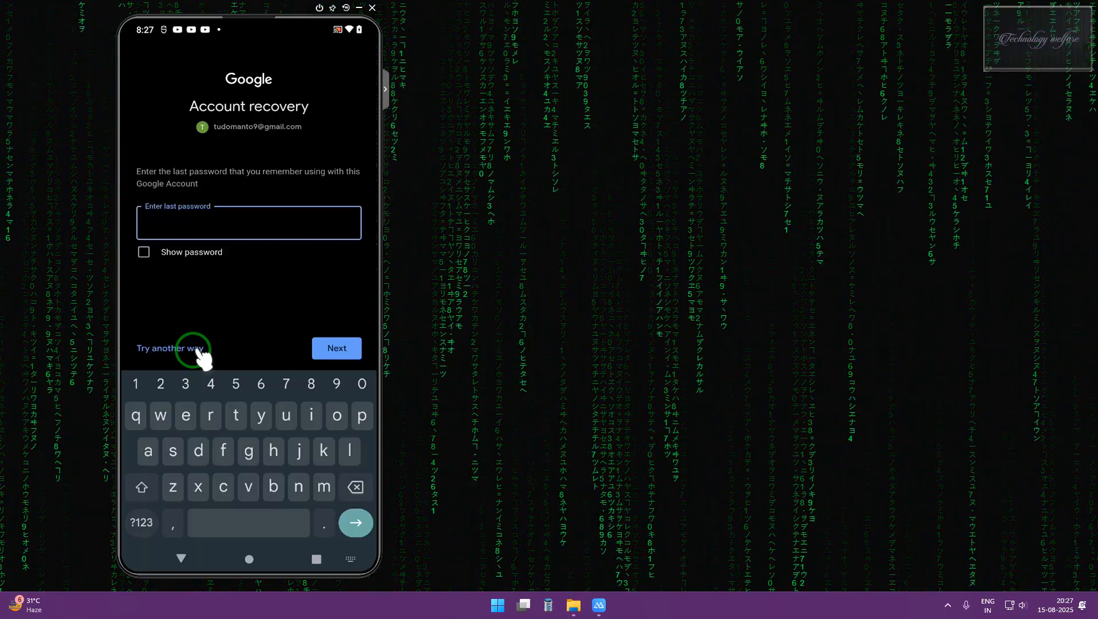
pyautogui.click(248, 223)
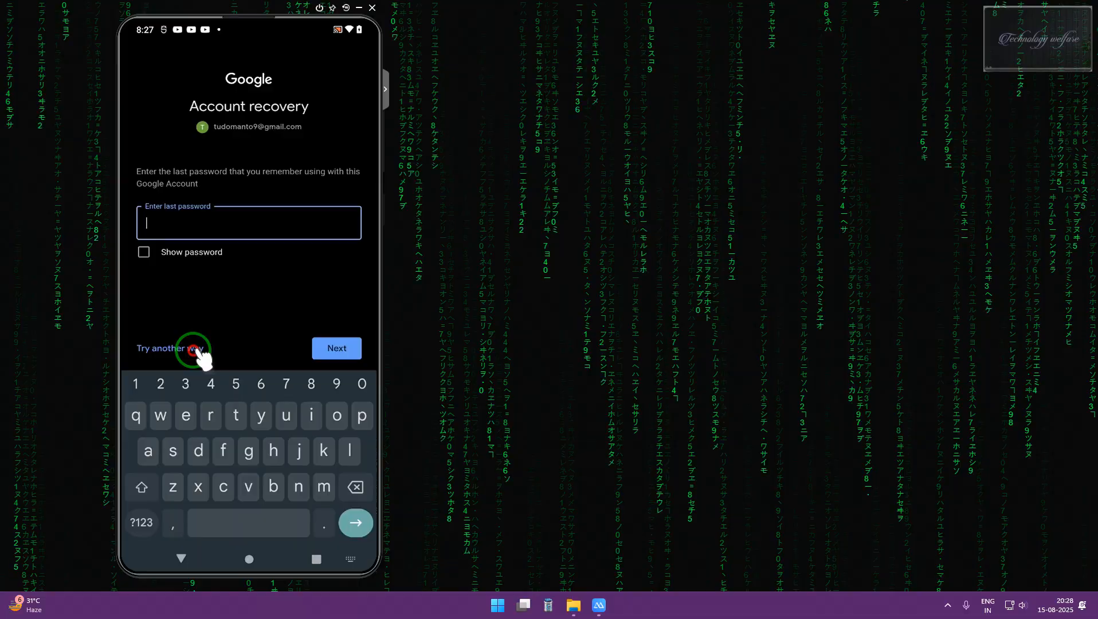
pyautogui.click(175, 349)
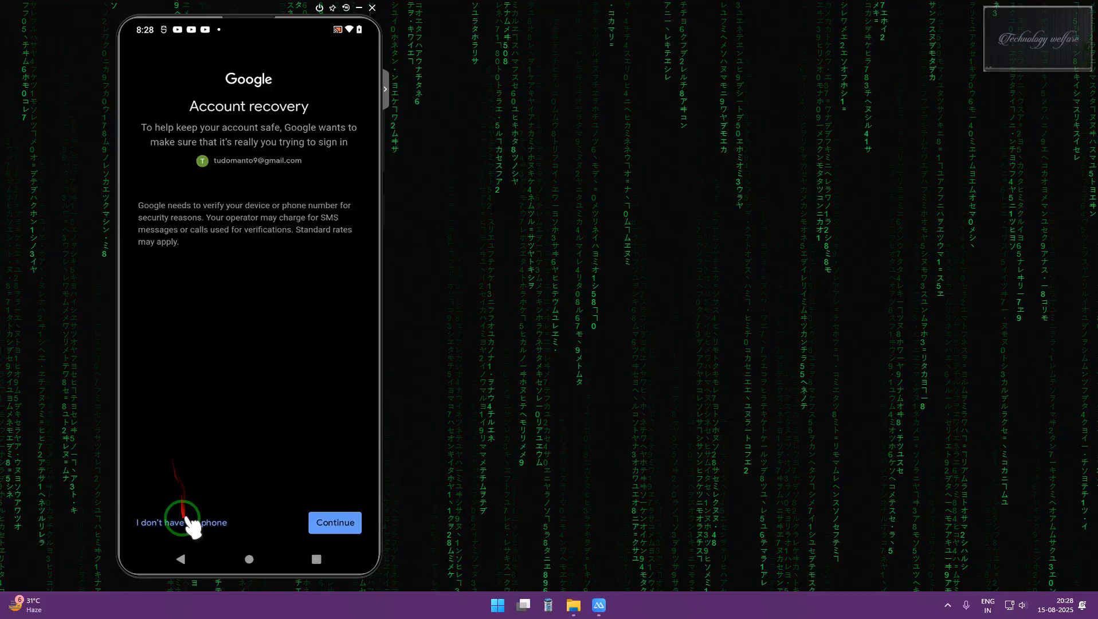
pyautogui.click(182, 523)
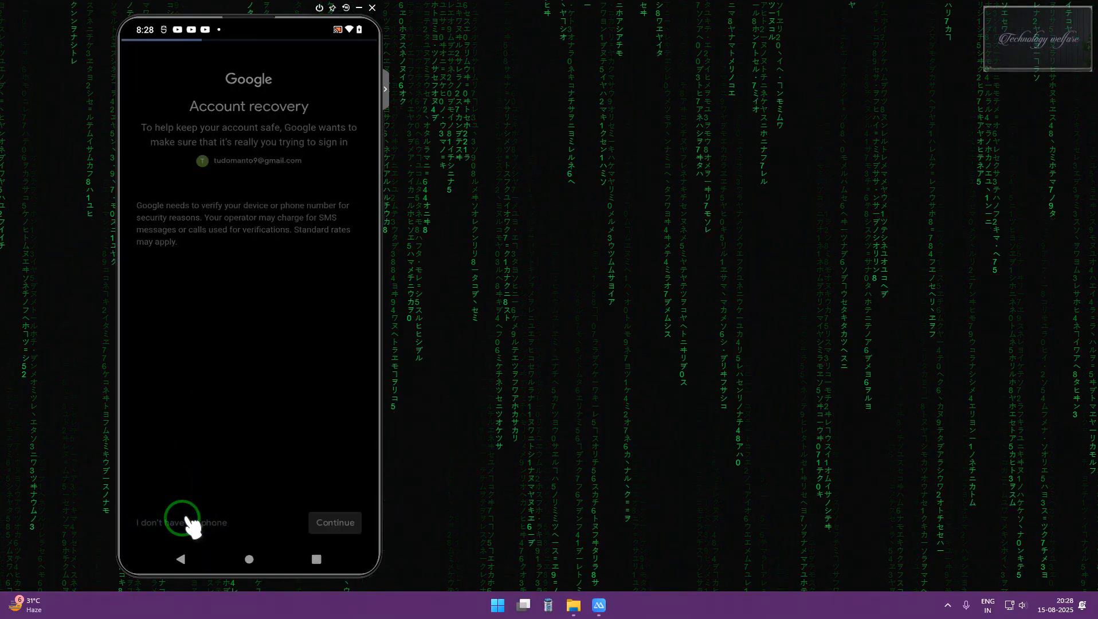
pyautogui.click(183, 523)
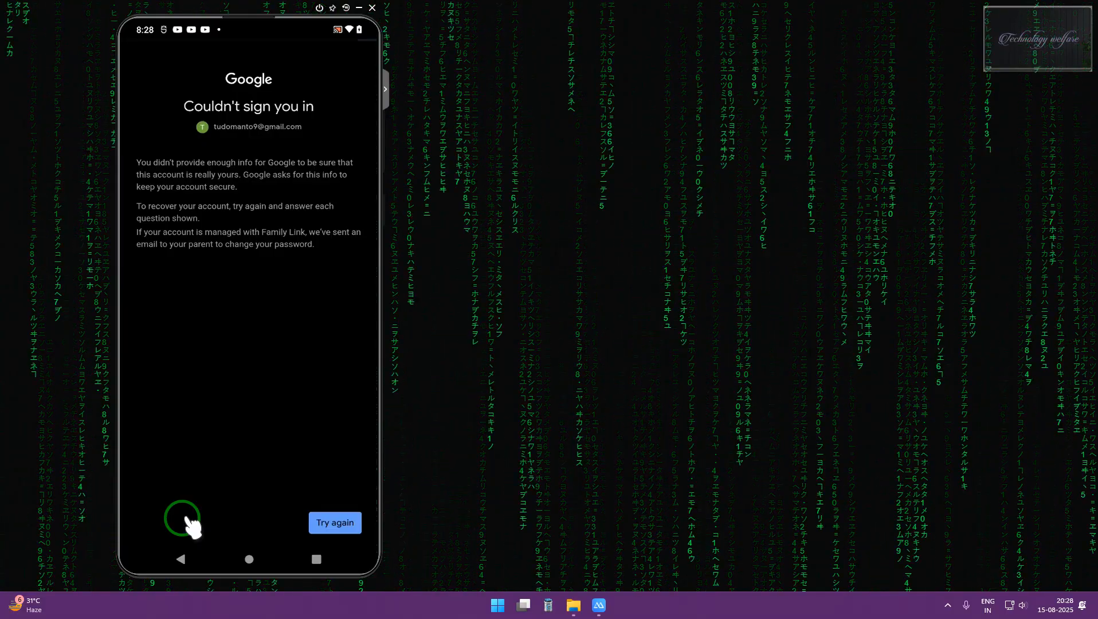
pyautogui.moveTo(183, 519); pyautogui.dragTo(184, 364)
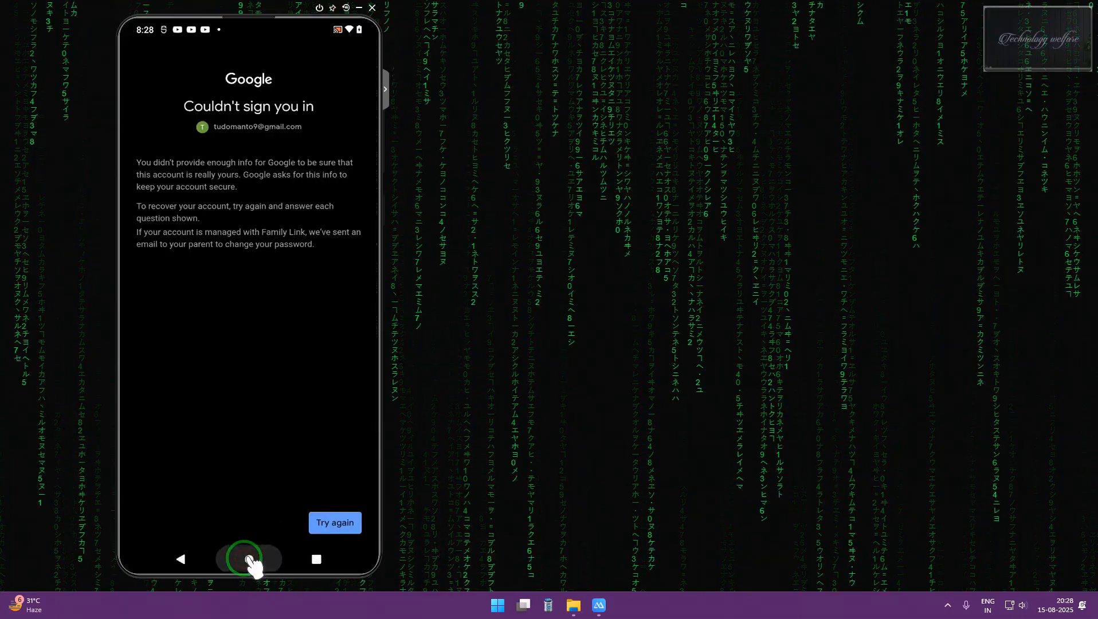
# - From the home screen, search Play Store for 'hola browser' and start installing Hola Browser
pyautogui.click(247, 558)
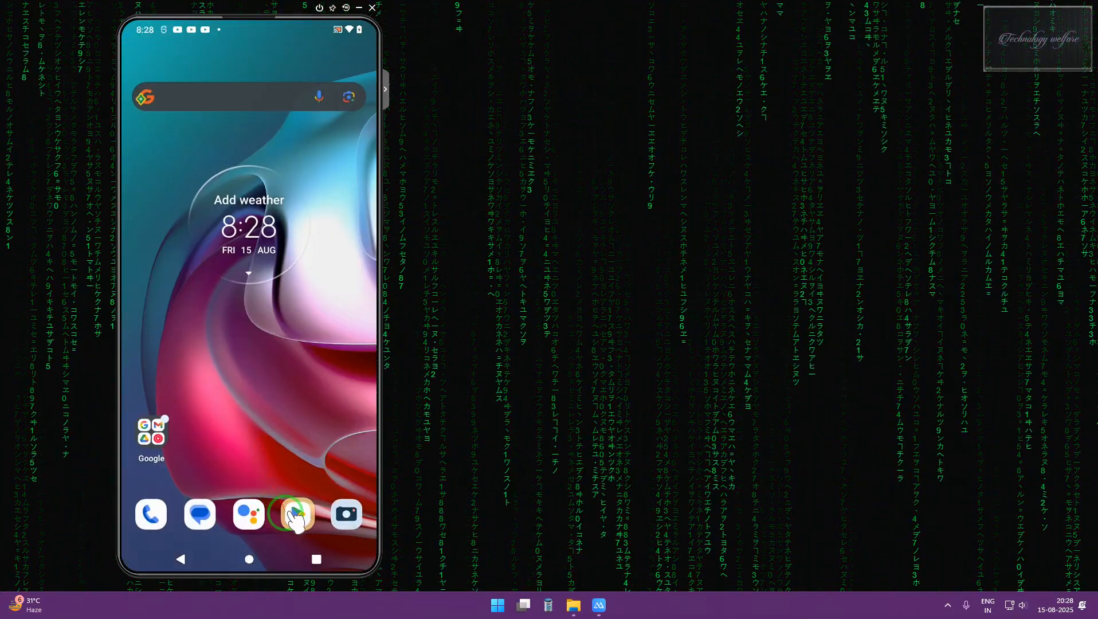
pyautogui.click(295, 515)
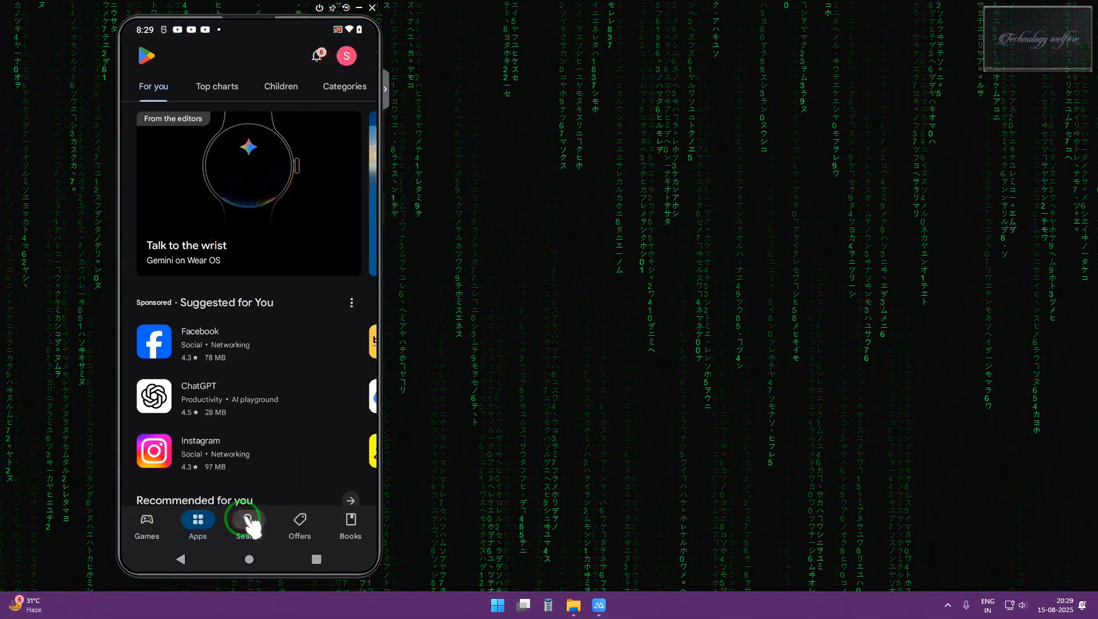
pyautogui.click(247, 523)
pyautogui.write('hola browser')
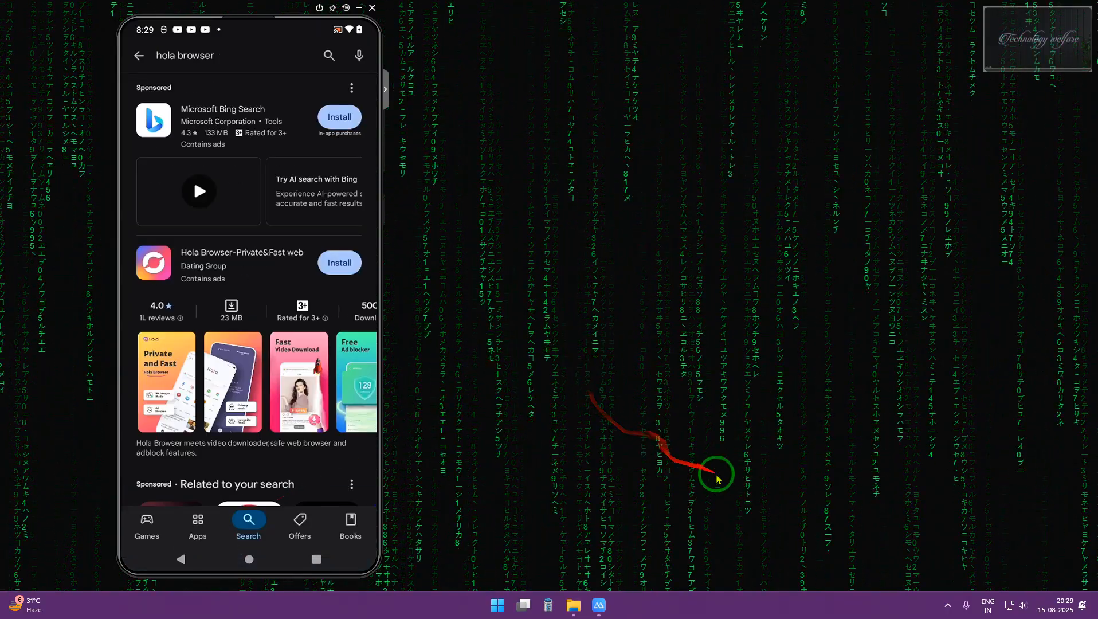
pyautogui.click(338, 263)
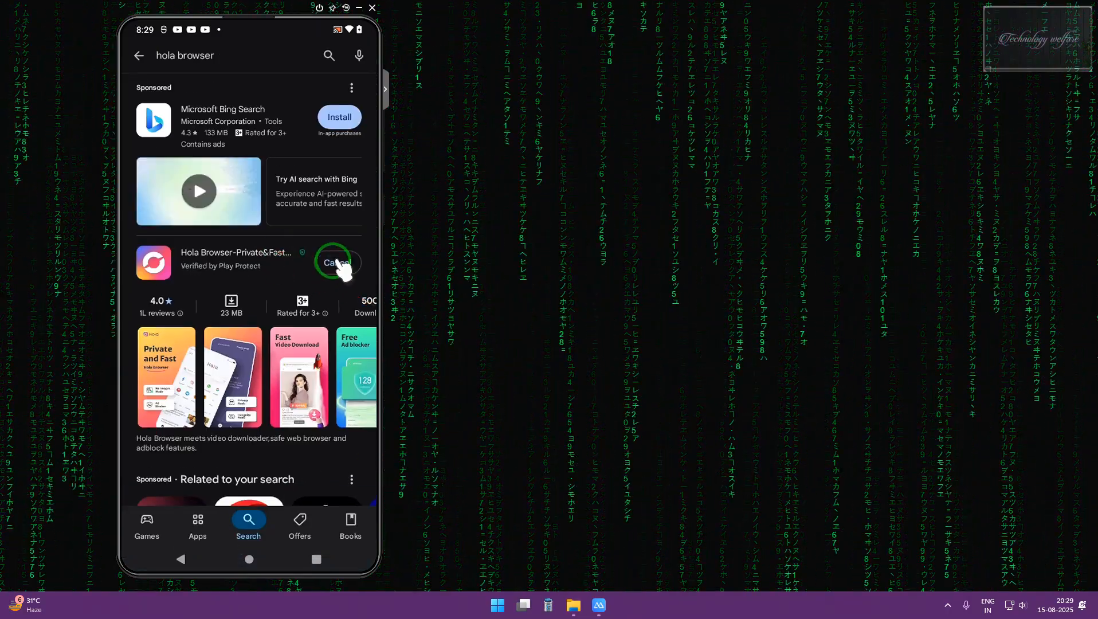
pyautogui.click(336, 262)
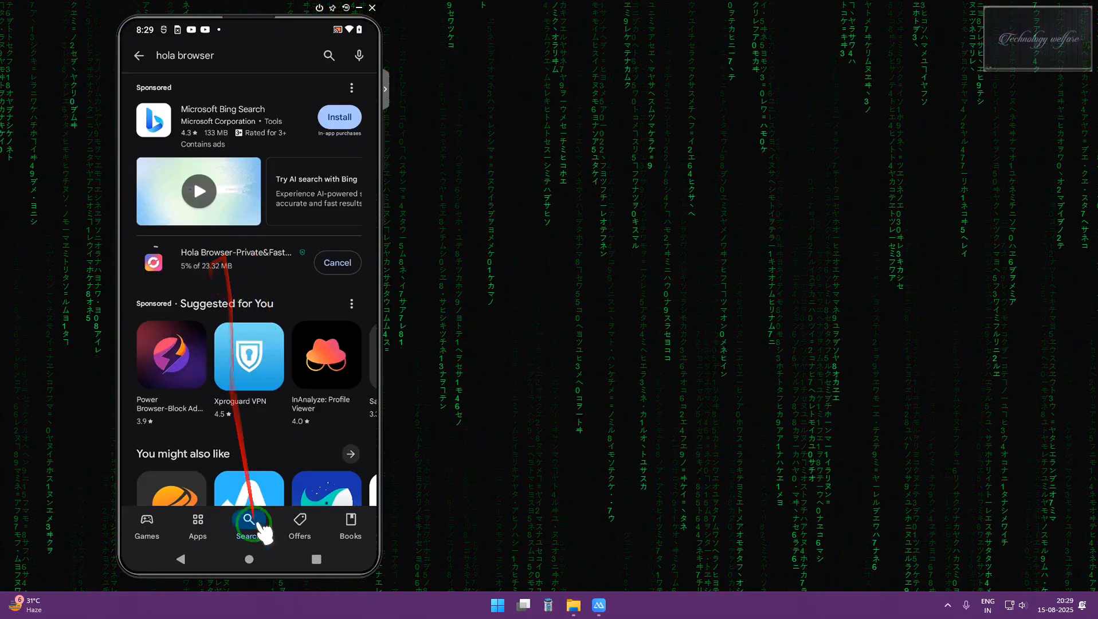
pyautogui.click(248, 558)
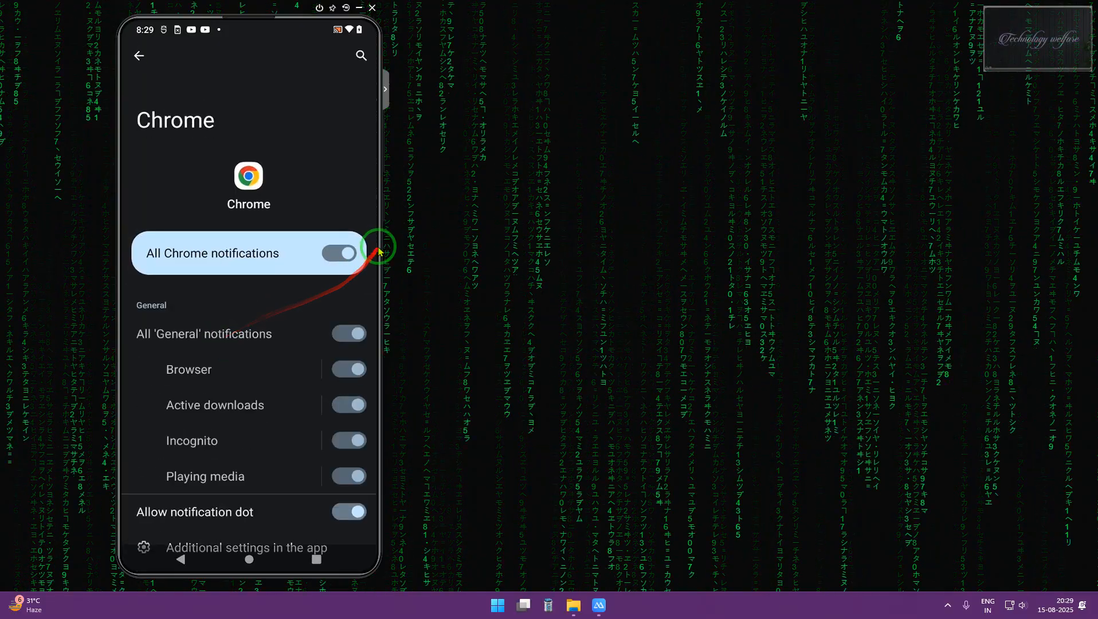
# - Switch off all Chrome notifications and set Chrome's location permission to Don't allow, confirming Don't allow anyway
pyautogui.click(339, 253)
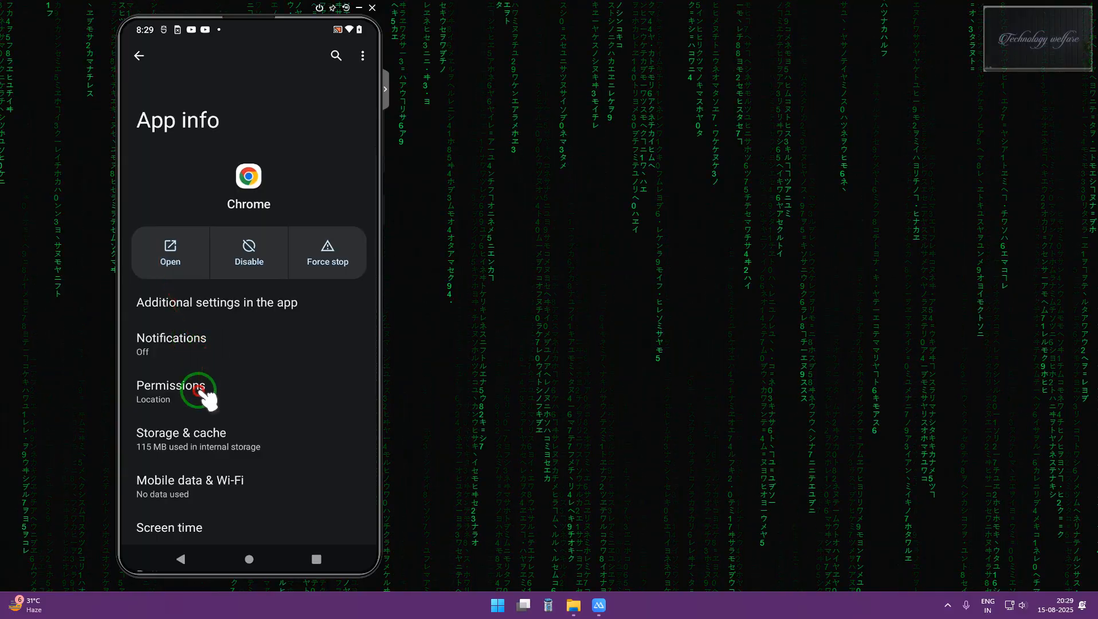
pyautogui.click(171, 390)
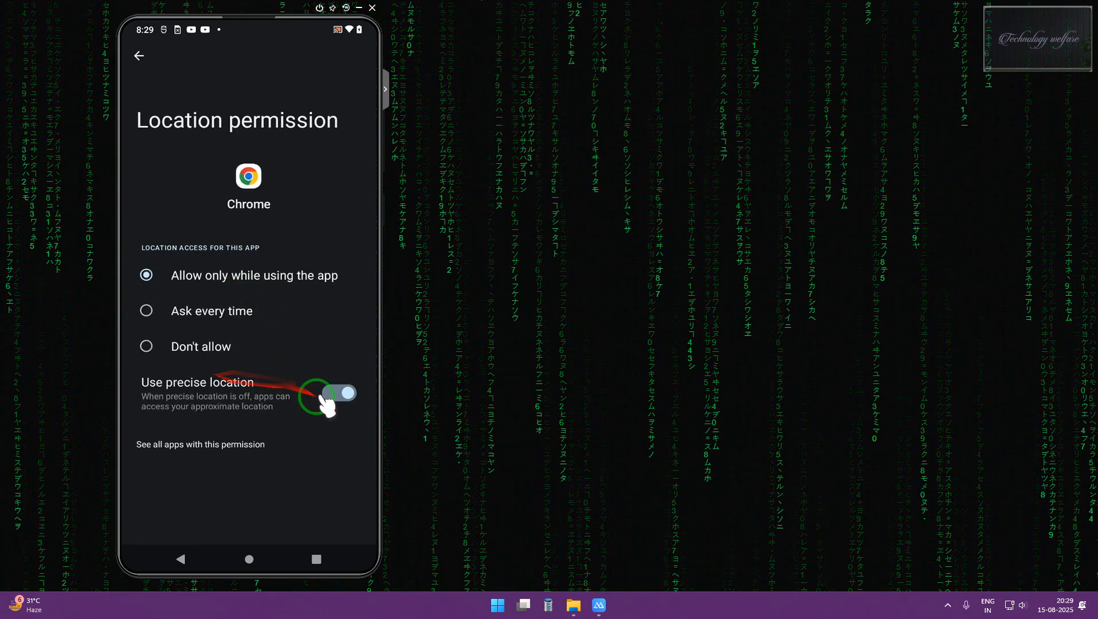
pyautogui.click(339, 393)
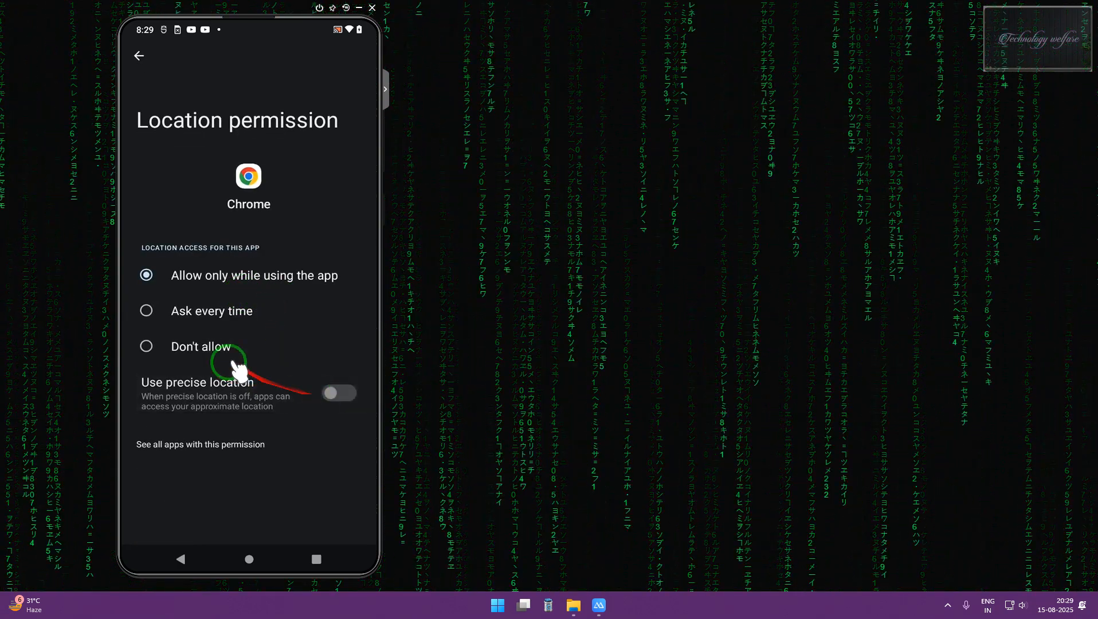
pyautogui.click(146, 347)
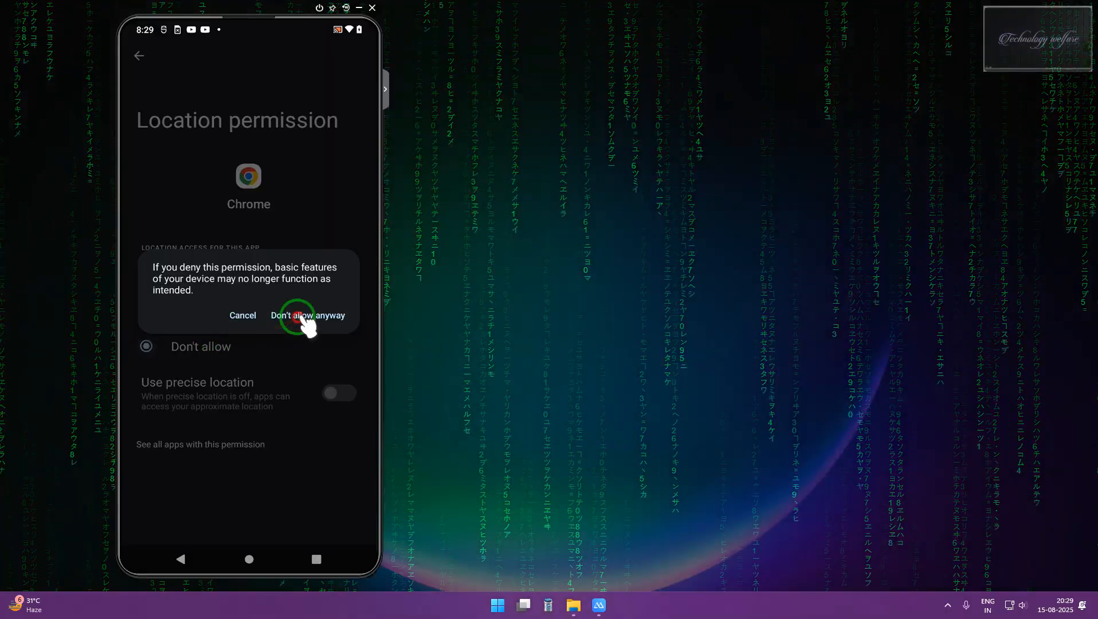
pyautogui.click(308, 315)
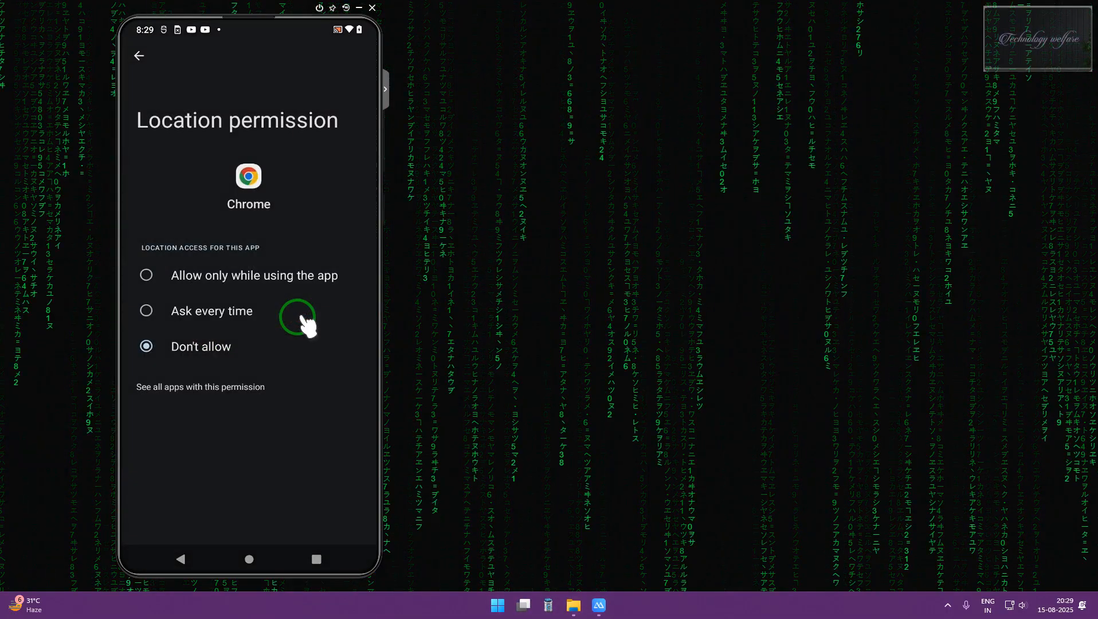
pyautogui.moveTo(292, 299)
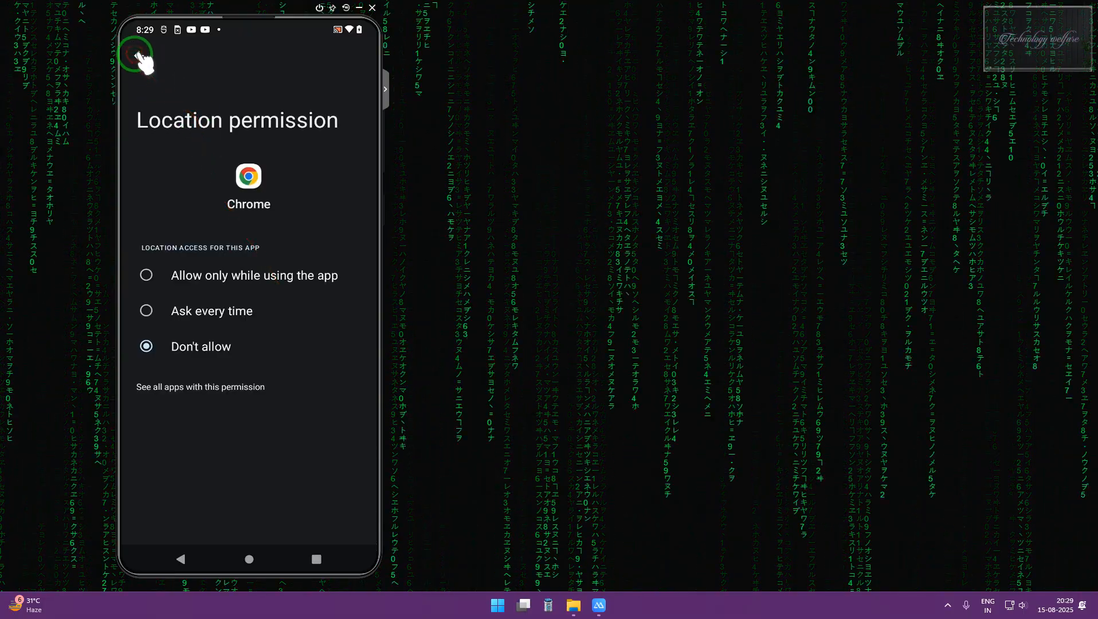
pyautogui.click(142, 56)
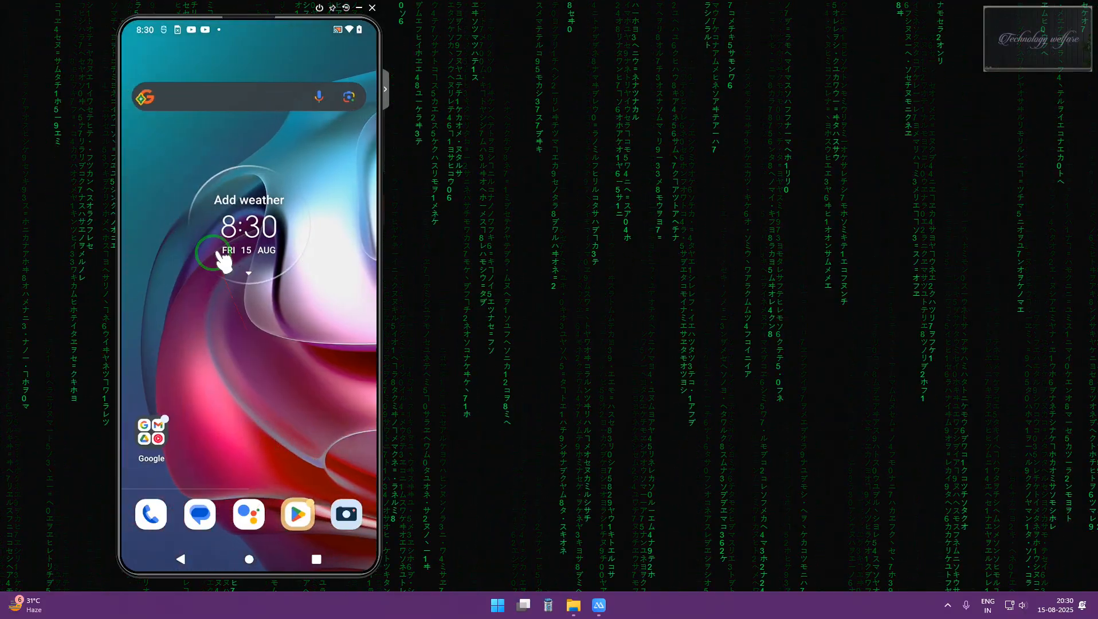
# - Open the Google app's info and switch off all its notifications
pyautogui.click(151, 435)
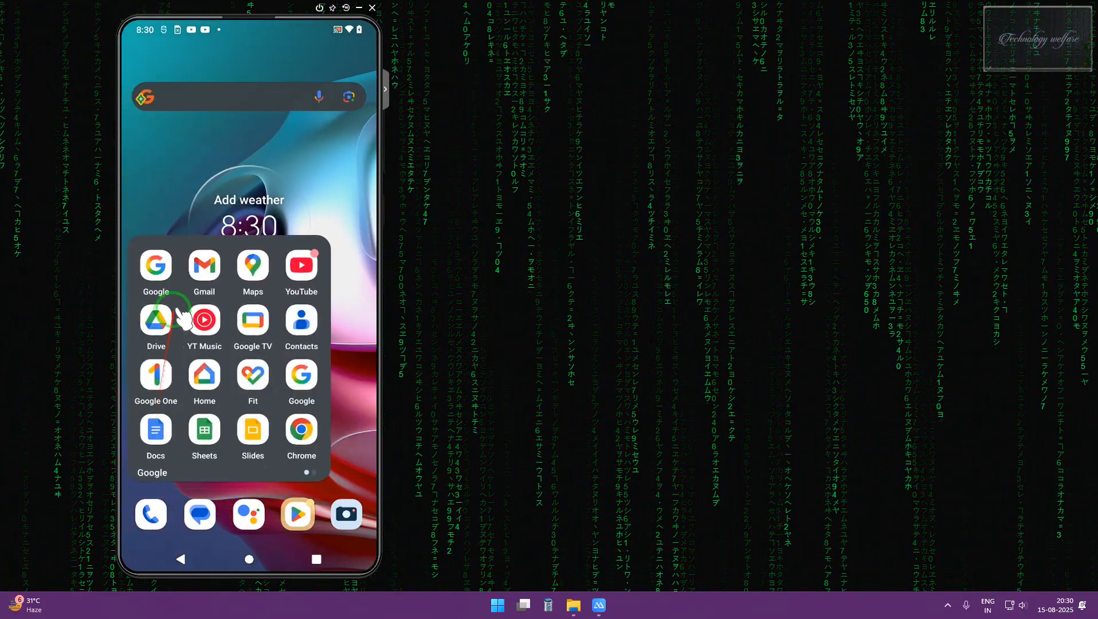
pyautogui.click(155, 269)
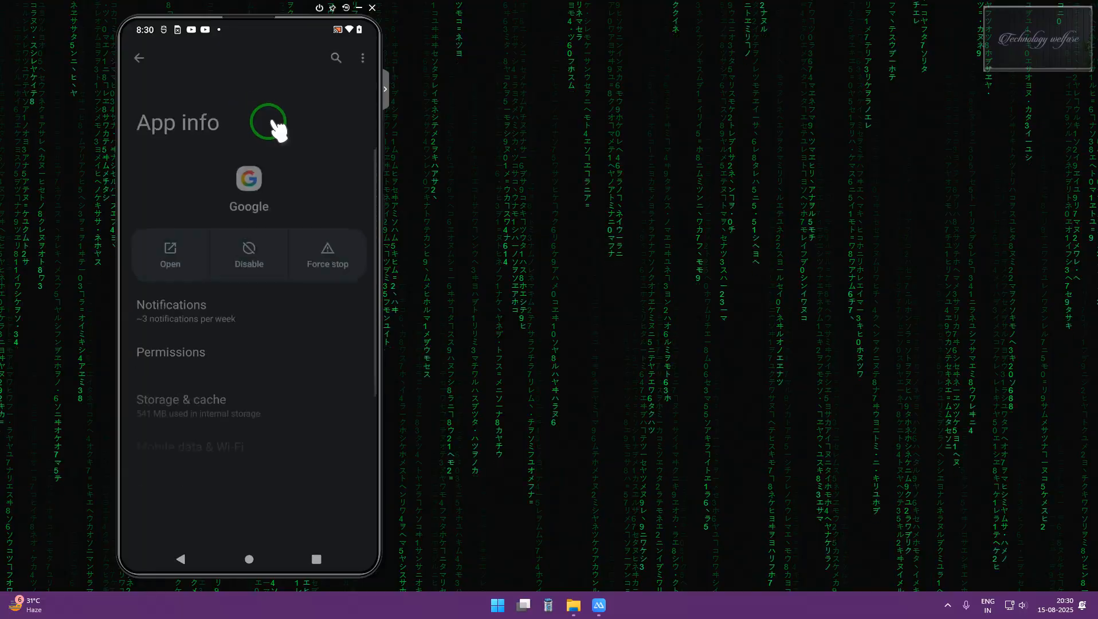
pyautogui.scroll(-3)
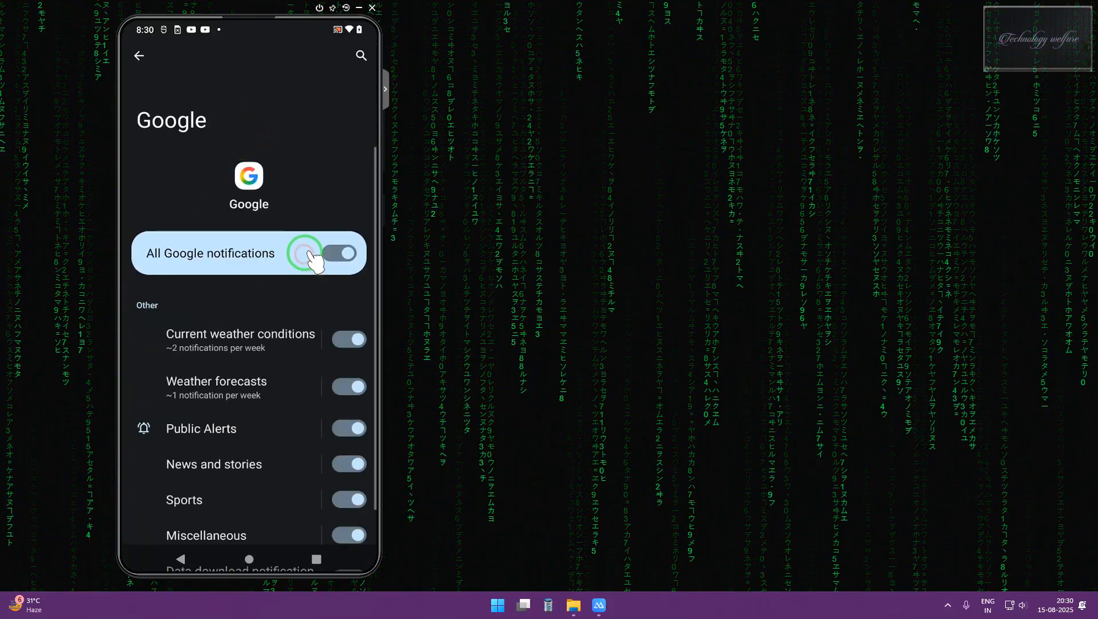
pyautogui.click(340, 254)
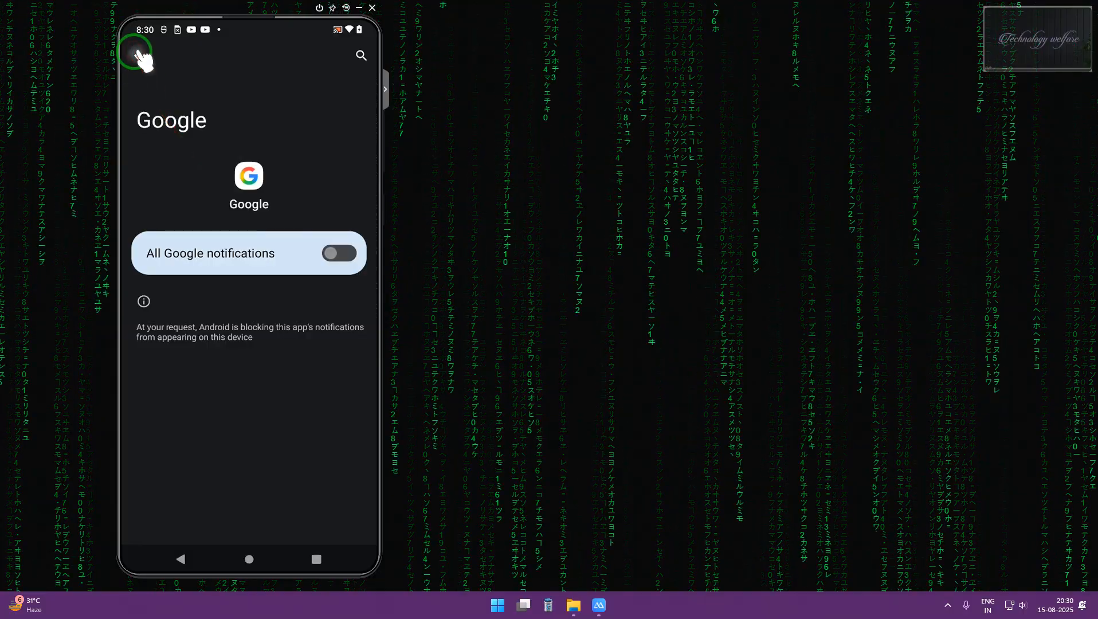
pyautogui.click(140, 55)
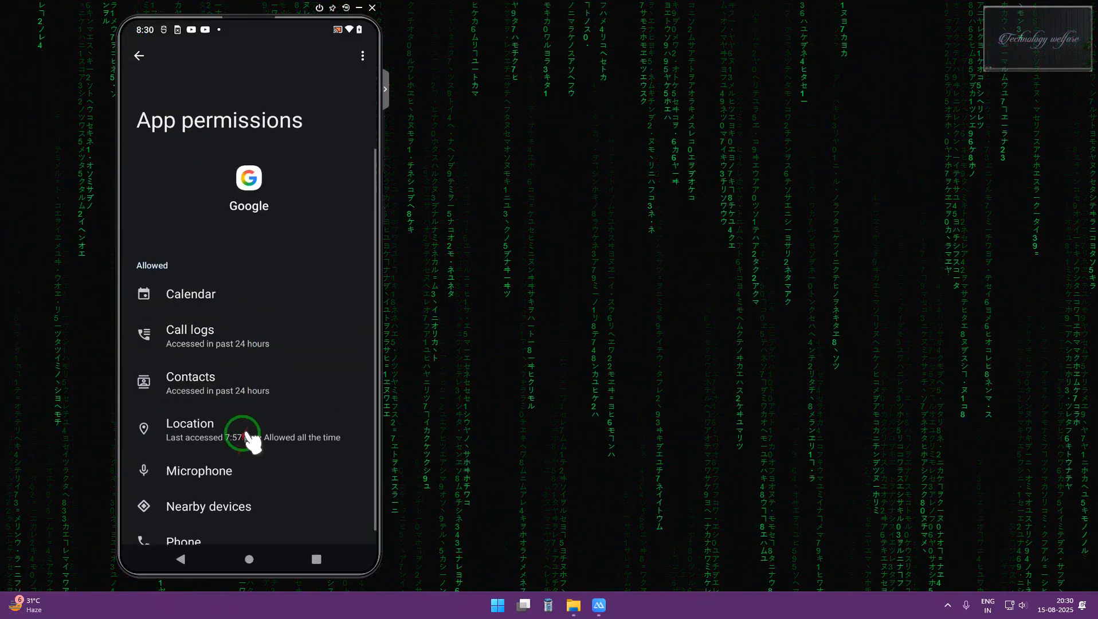
# - Turn off precise location and set the Google app's location permission to Don't allow
pyautogui.click(190, 423)
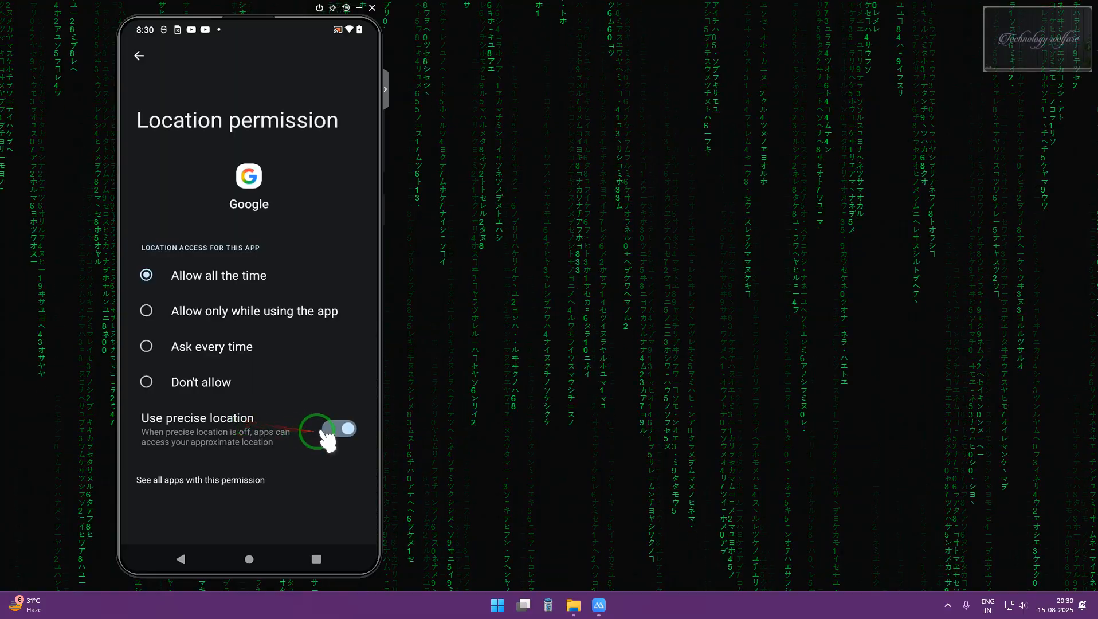
pyautogui.click(339, 428)
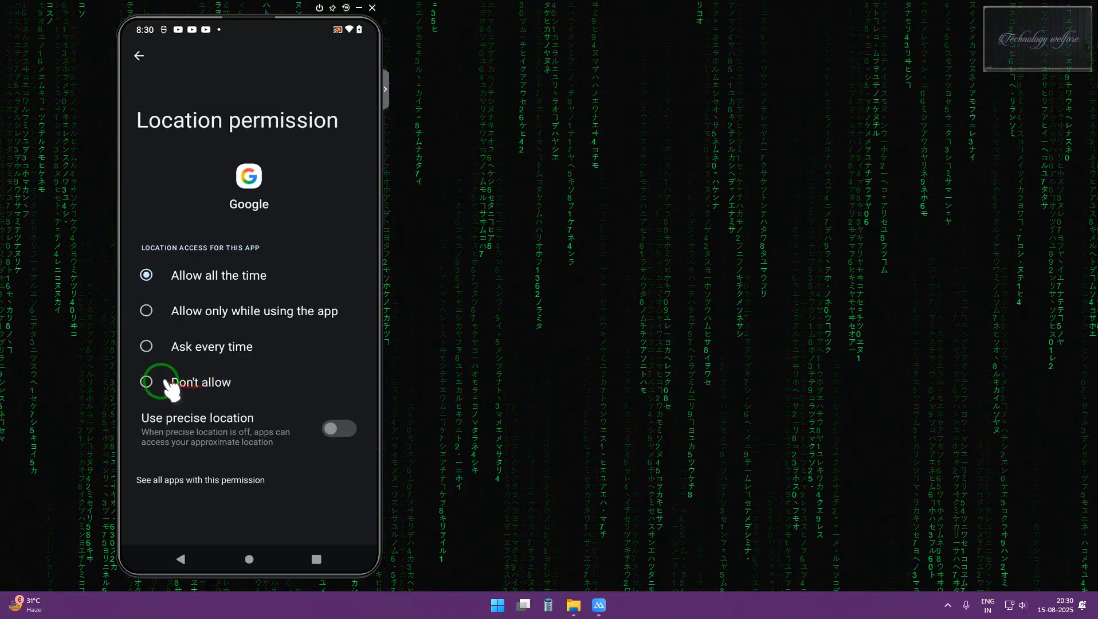
pyautogui.click(146, 382)
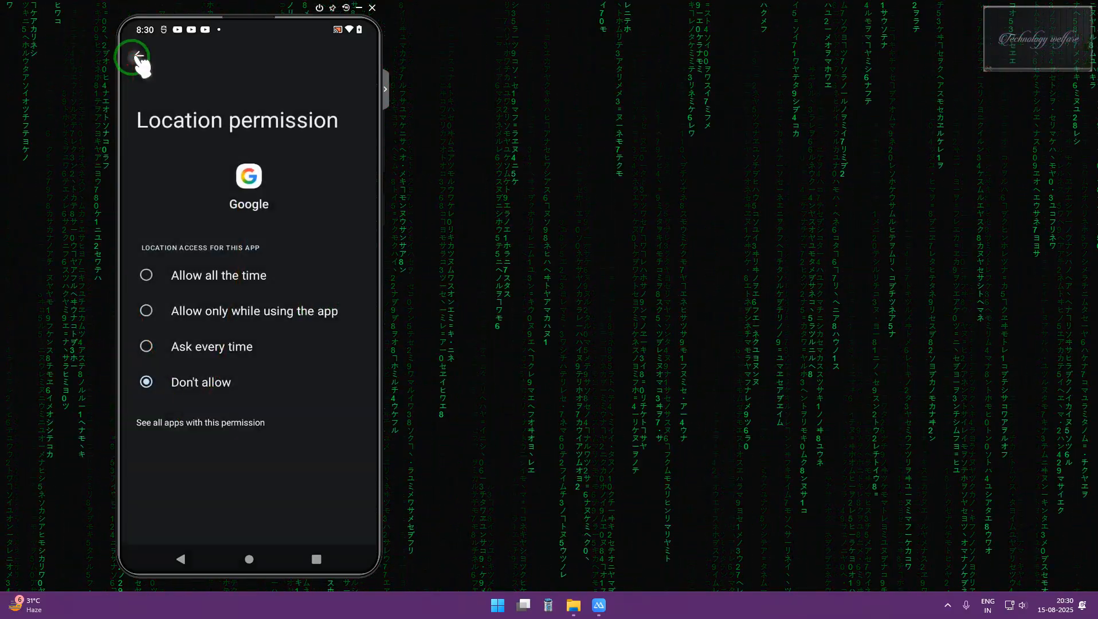
pyautogui.click(139, 56)
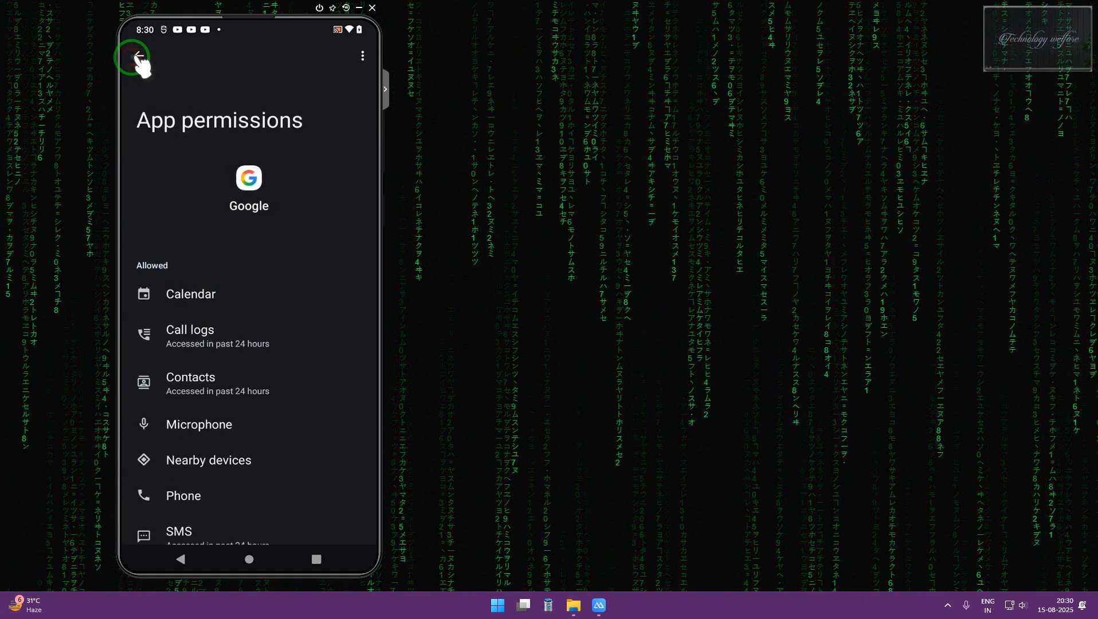
pyautogui.click(140, 56)
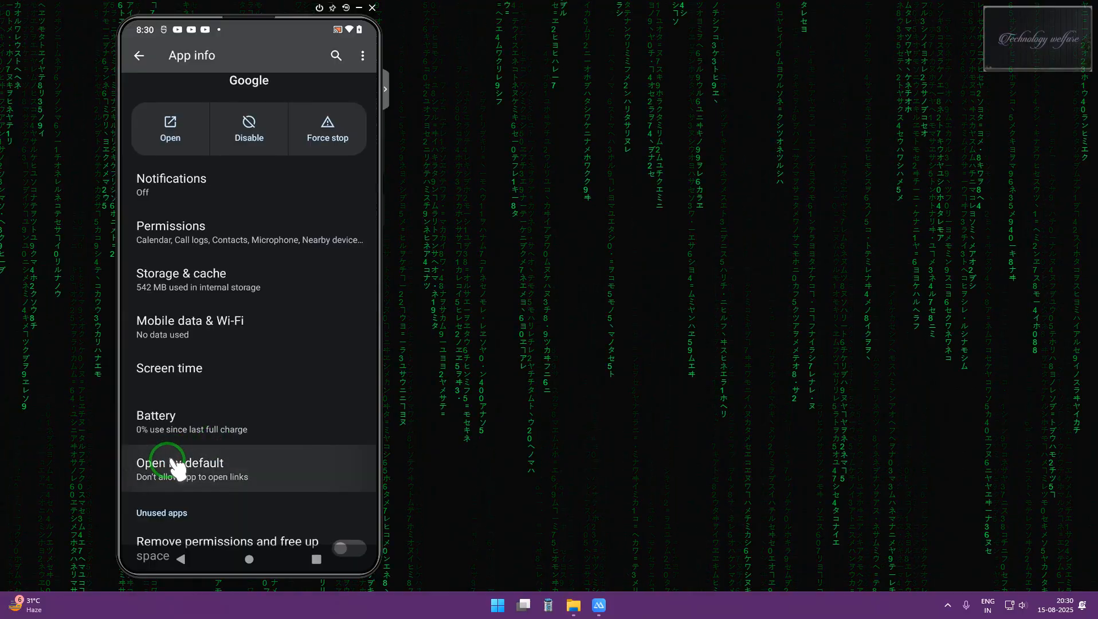
# - Stop the Google app from opening supported links by default, then return to the home screen
pyautogui.click(179, 469)
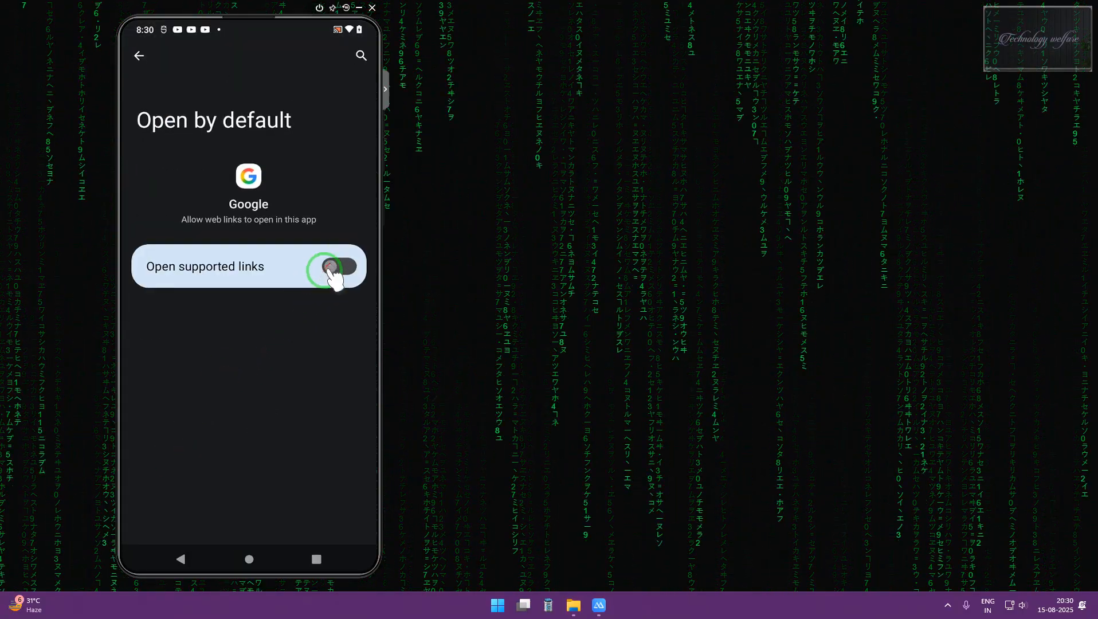
pyautogui.click(341, 266)
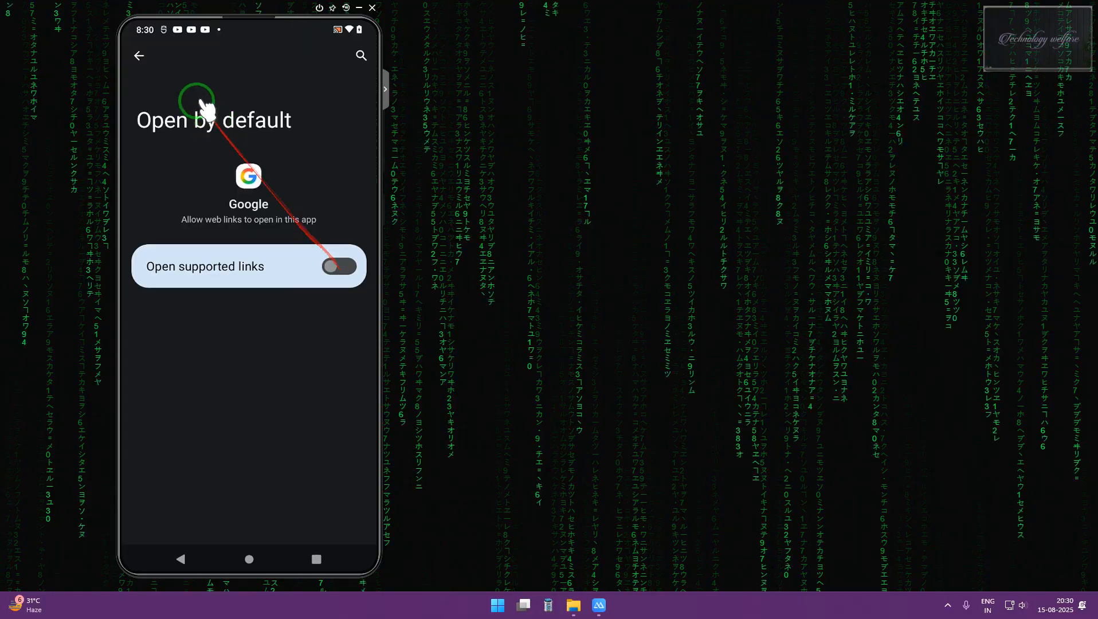
pyautogui.click(138, 55)
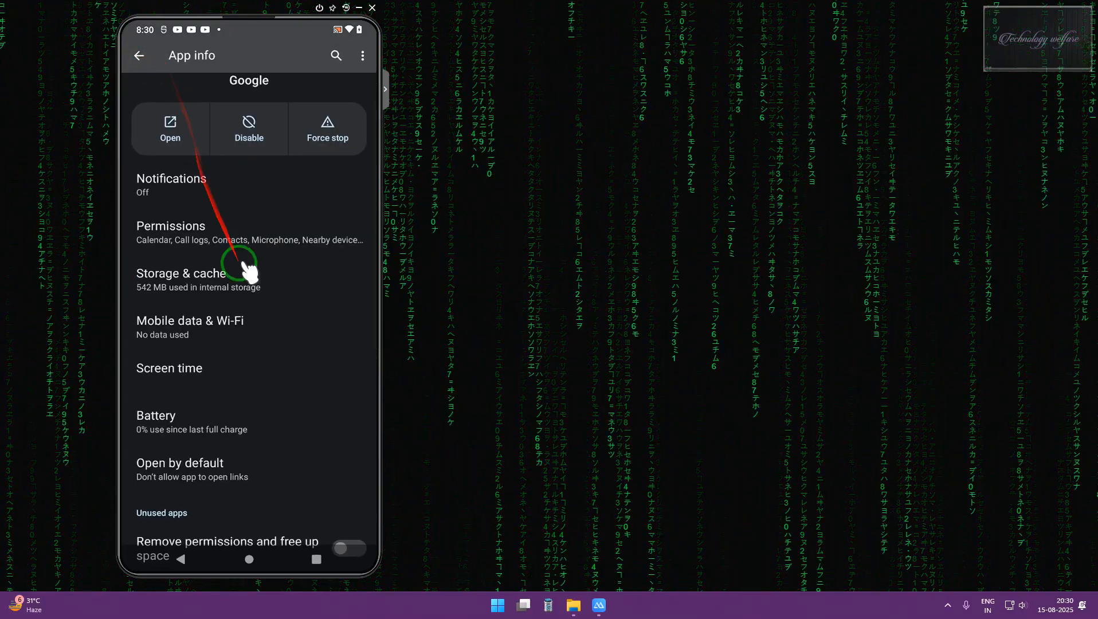
pyautogui.scroll(-3)
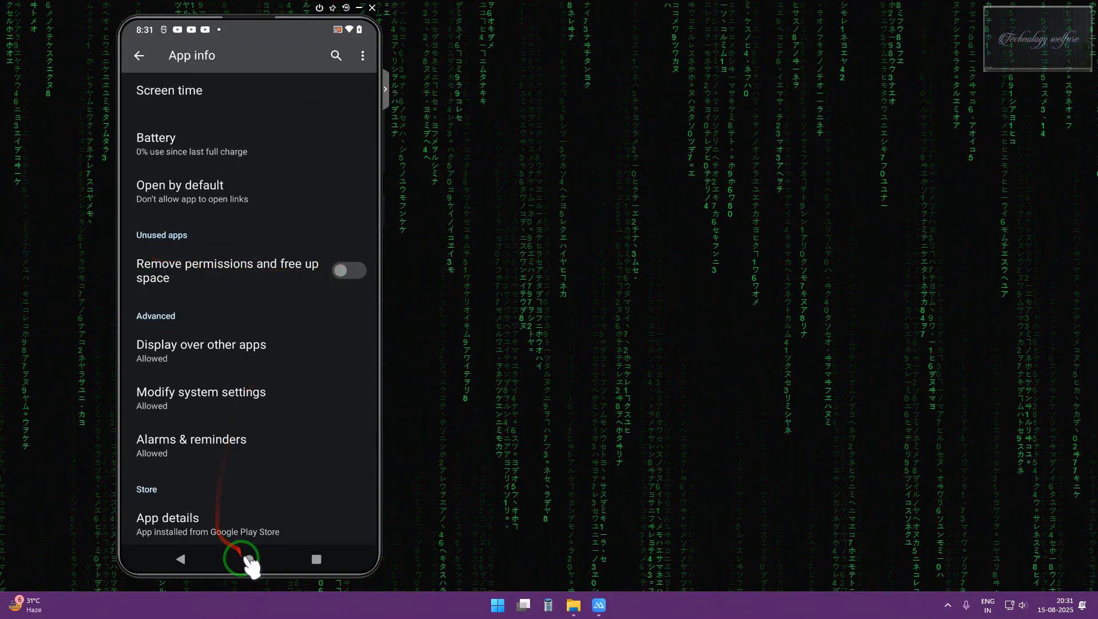
pyautogui.click(246, 558)
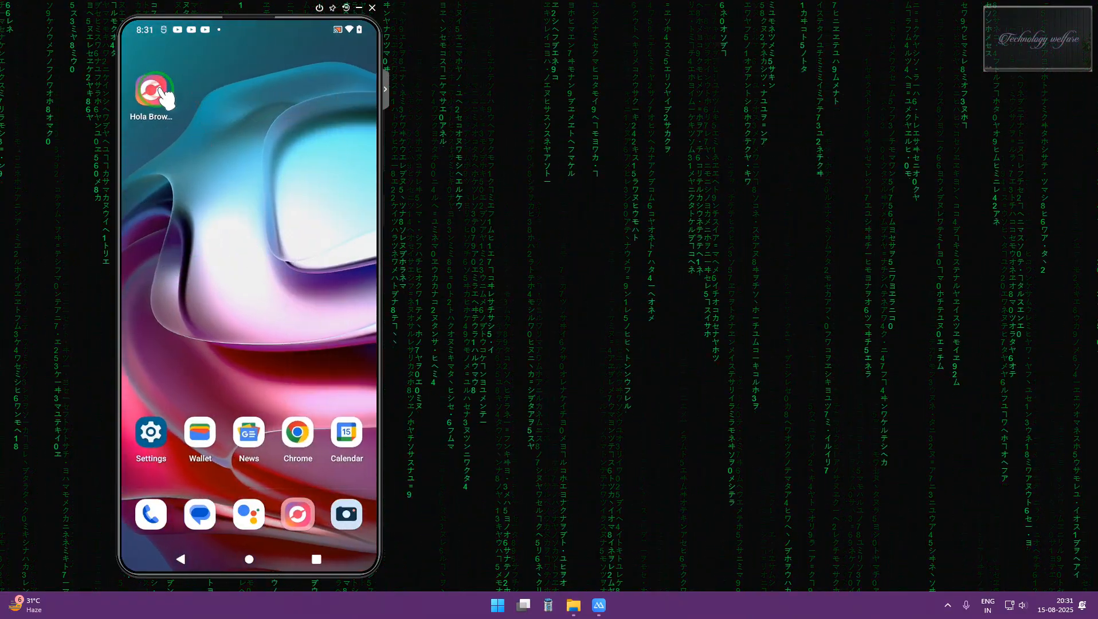
# - Launch Hola Browser, agree to its welcome terms and reach Google's sign-in page
pyautogui.click(150, 90)
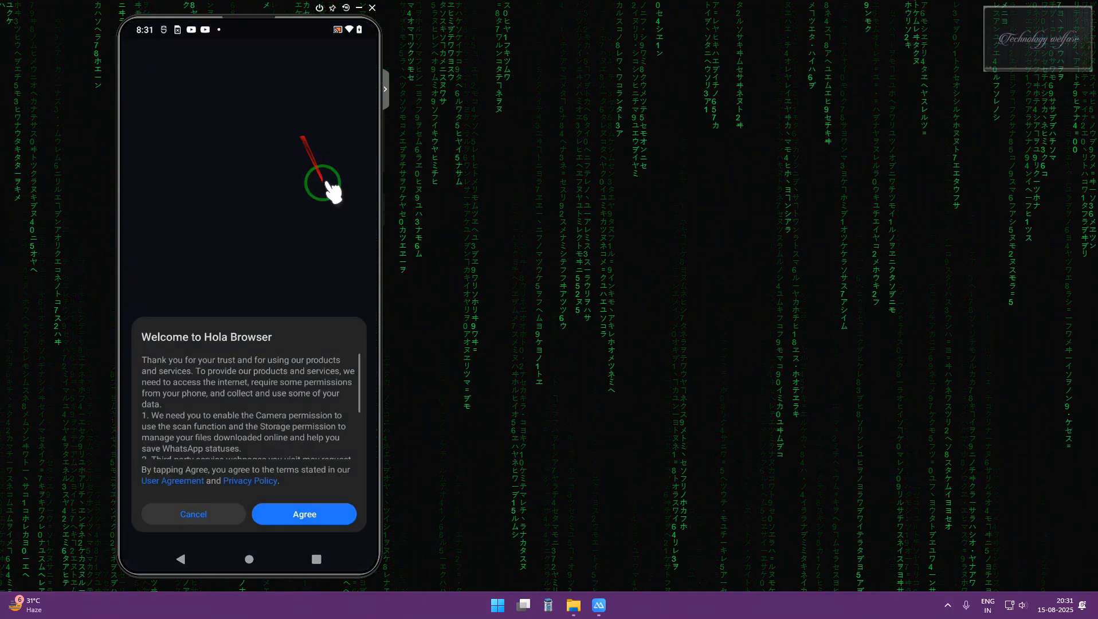
pyautogui.click(304, 514)
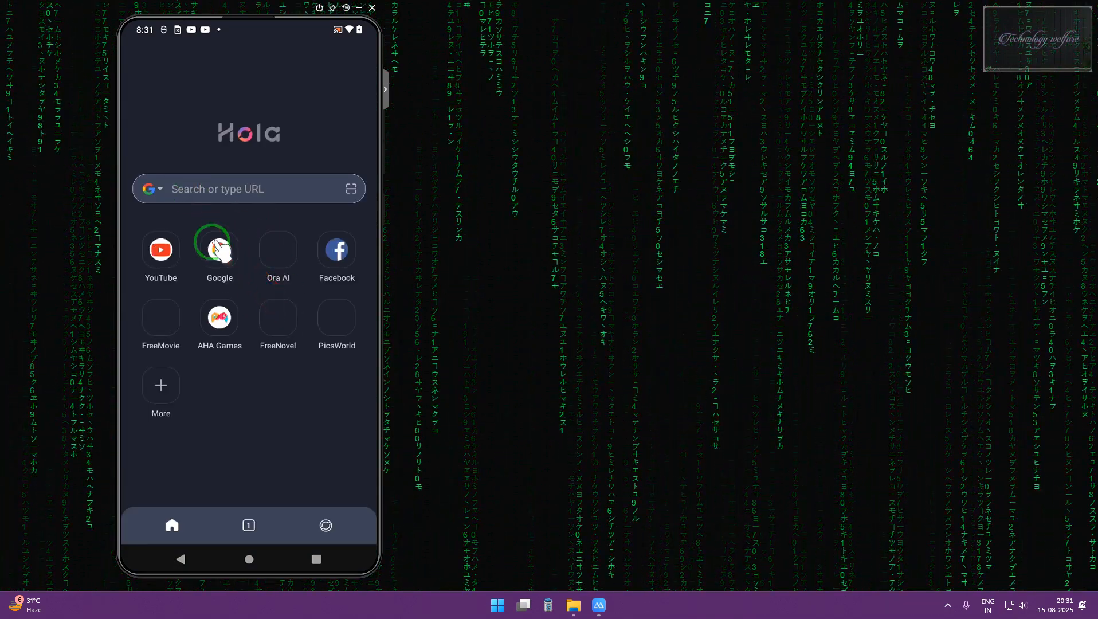
pyautogui.click(219, 249)
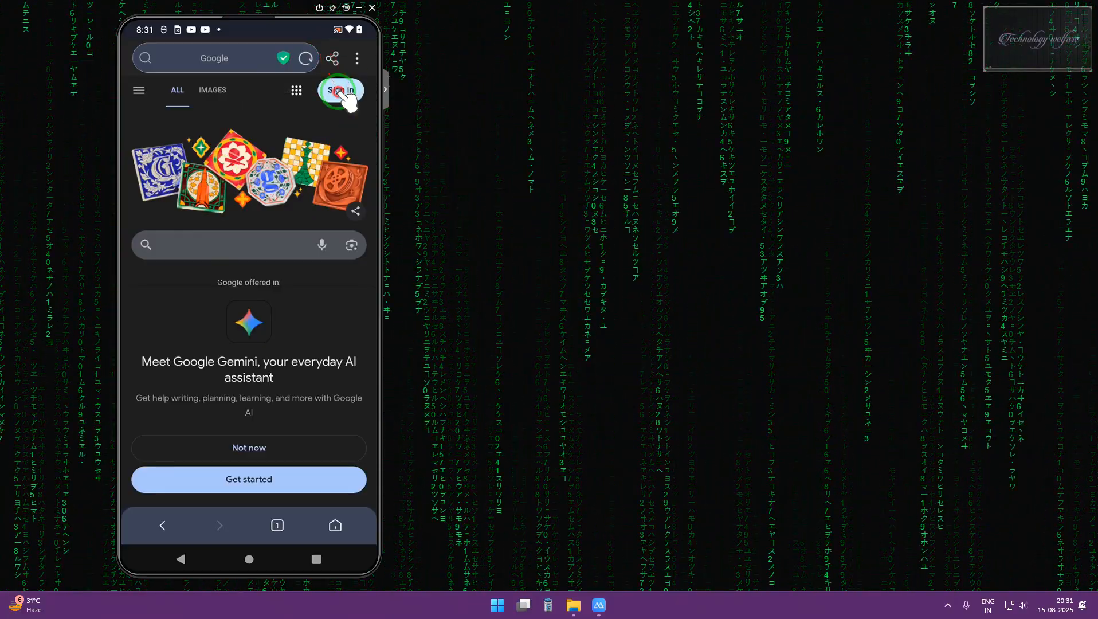
pyautogui.click(340, 90)
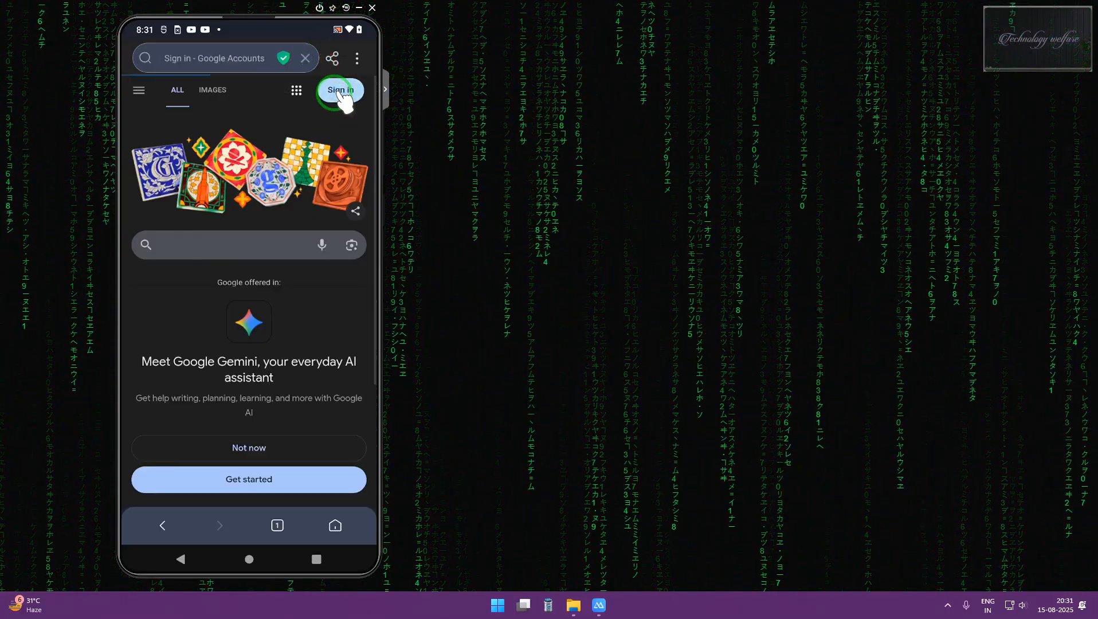
pyautogui.click(339, 89)
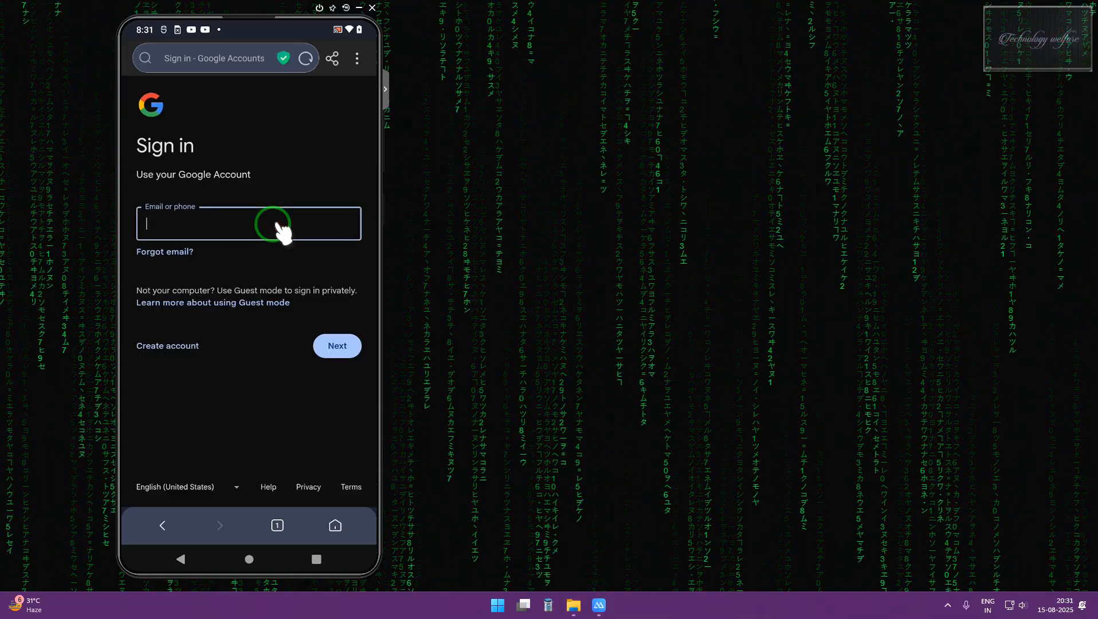
# - Enter the account email in Email or phone and continue with Next
pyautogui.click(247, 223)
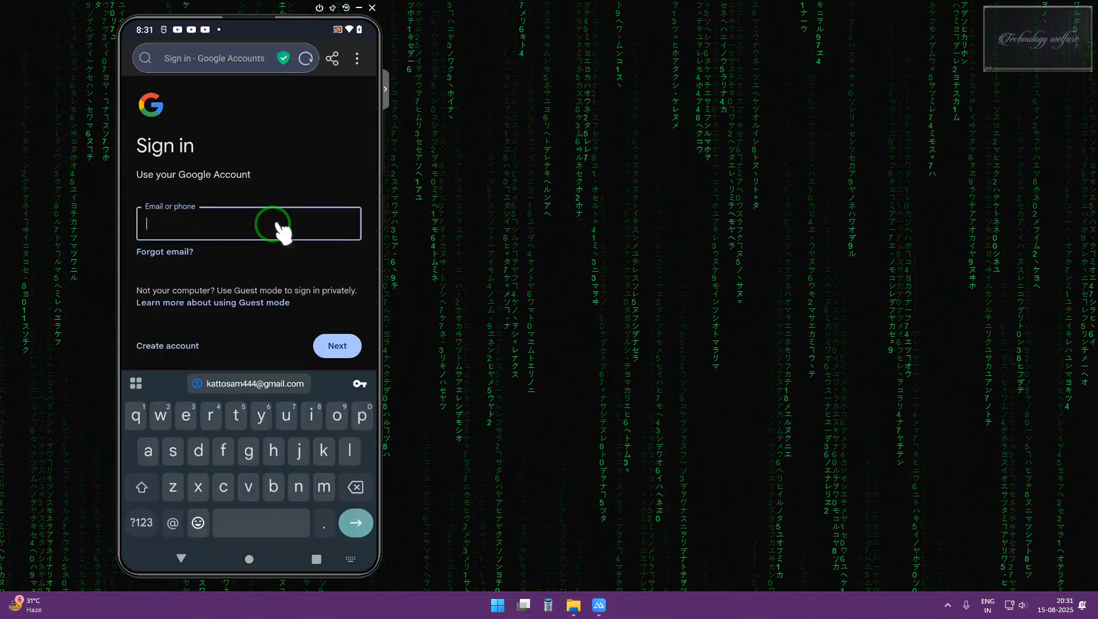
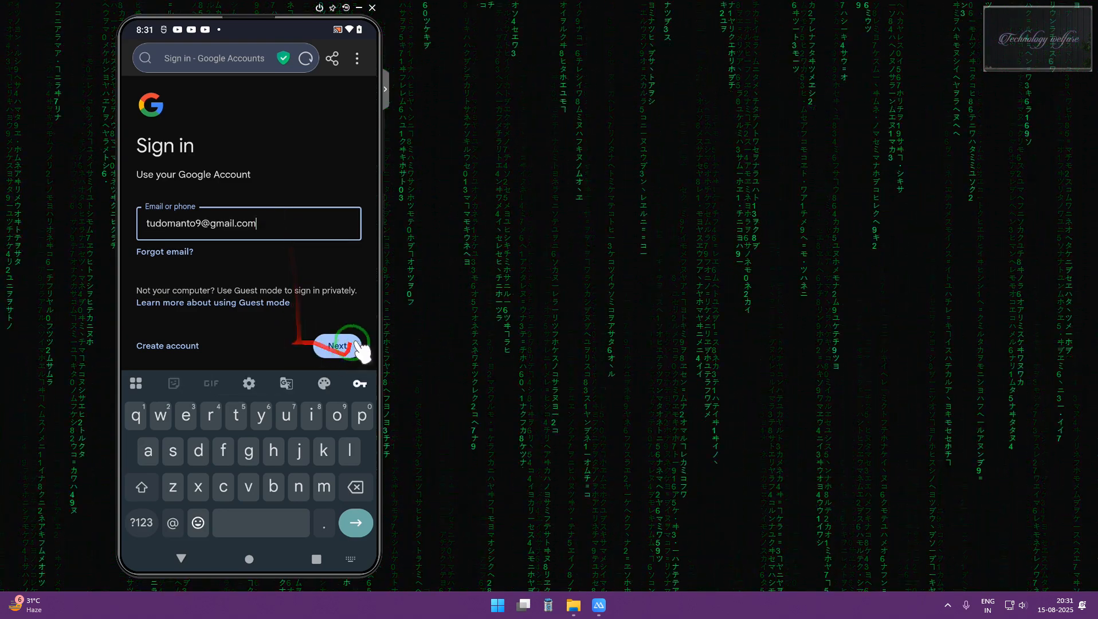
pyautogui.click(340, 345)
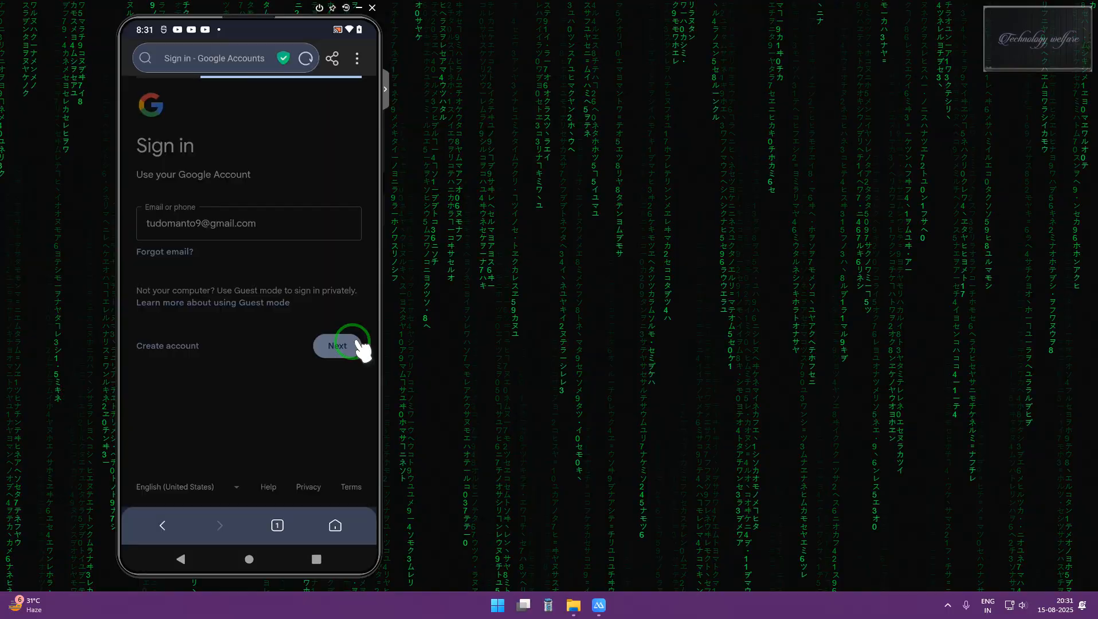
pyautogui.click(337, 345)
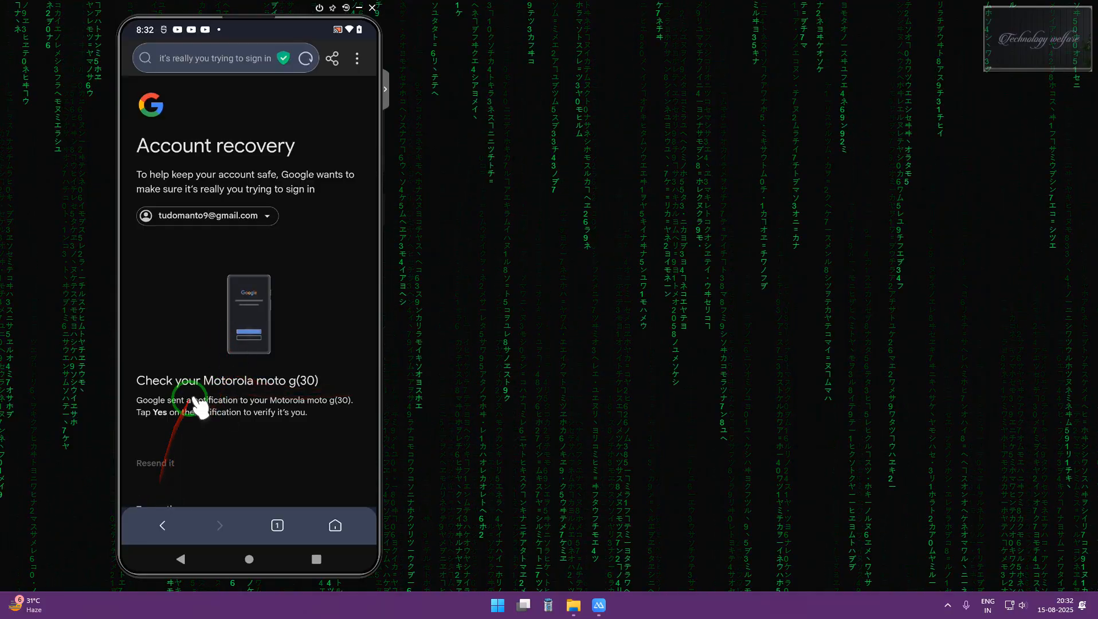
# - Choose Try another way, skip the last-password step and report not having the phone, ending at Couldn't sign you in
pyautogui.scroll(-3)
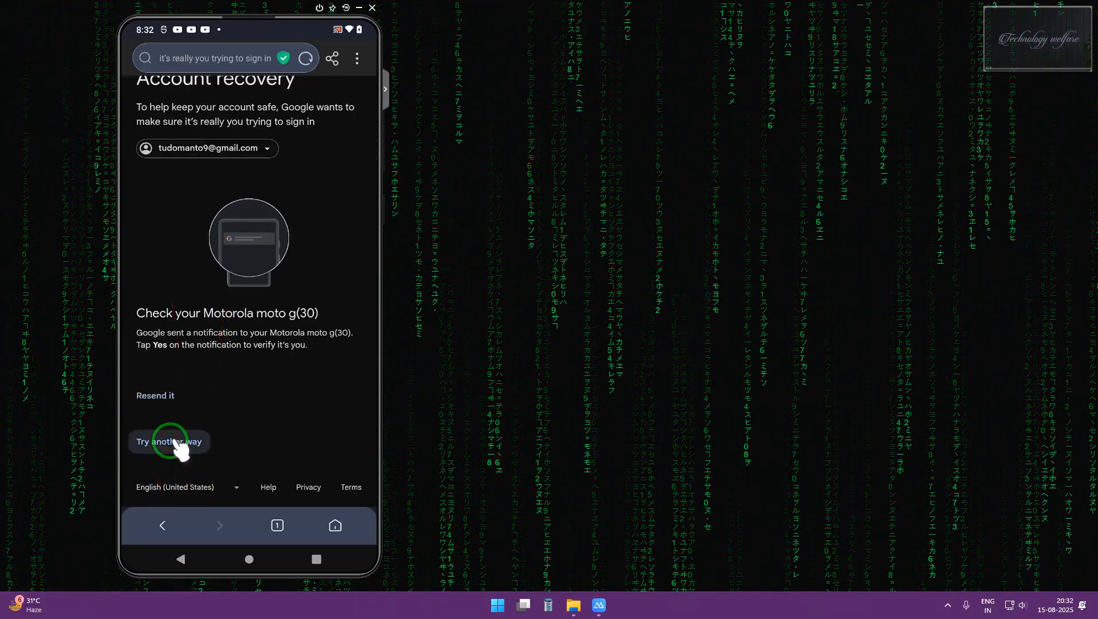
pyautogui.click(169, 442)
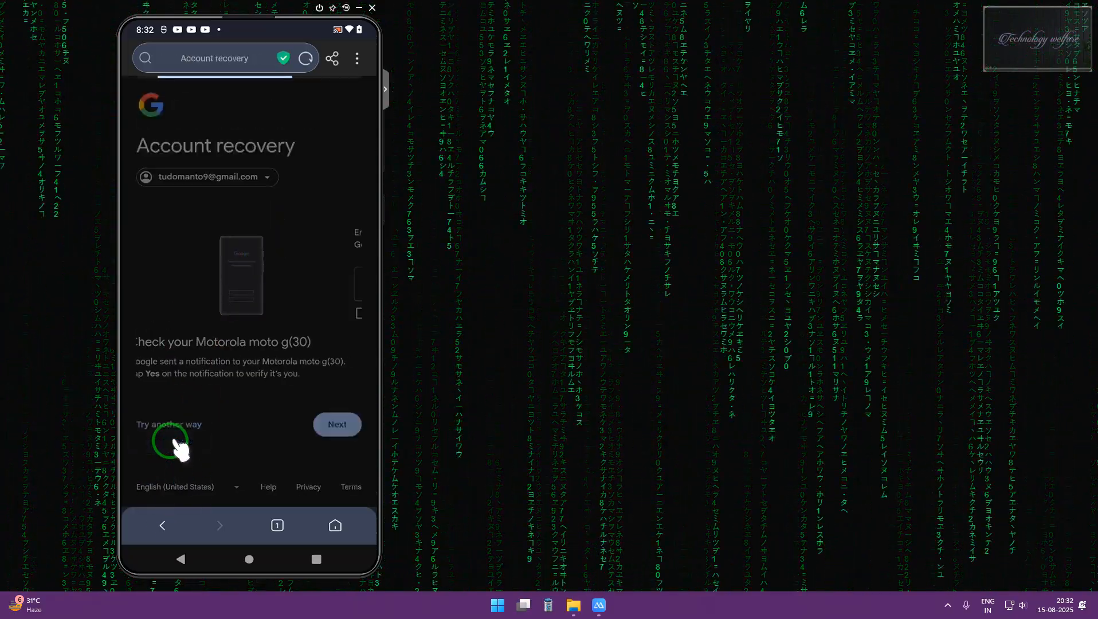
pyautogui.click(169, 425)
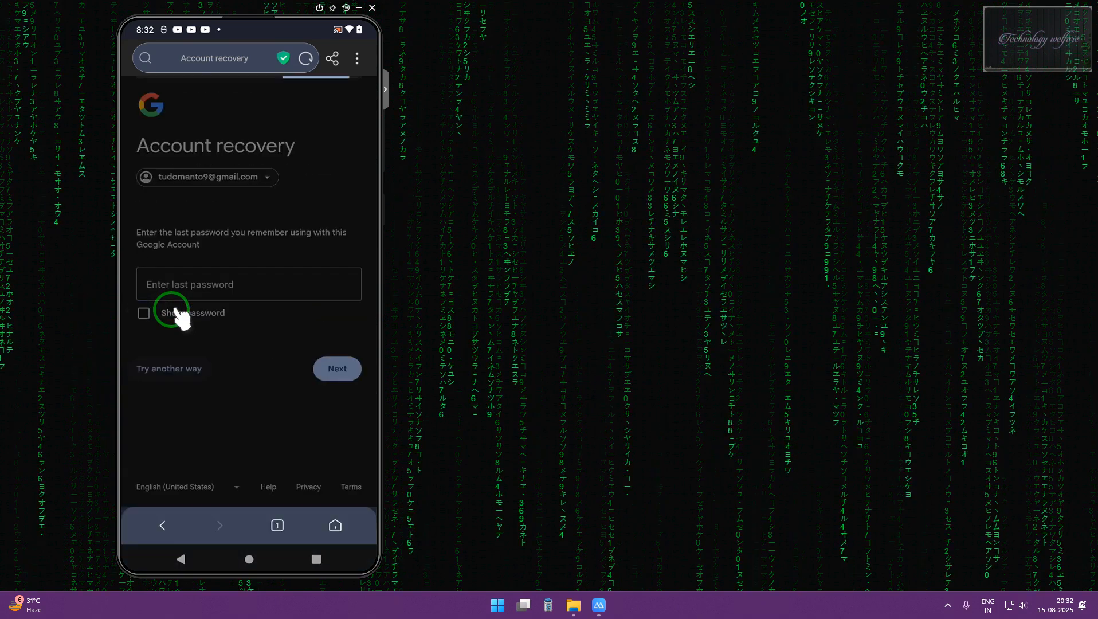
pyautogui.click(336, 369)
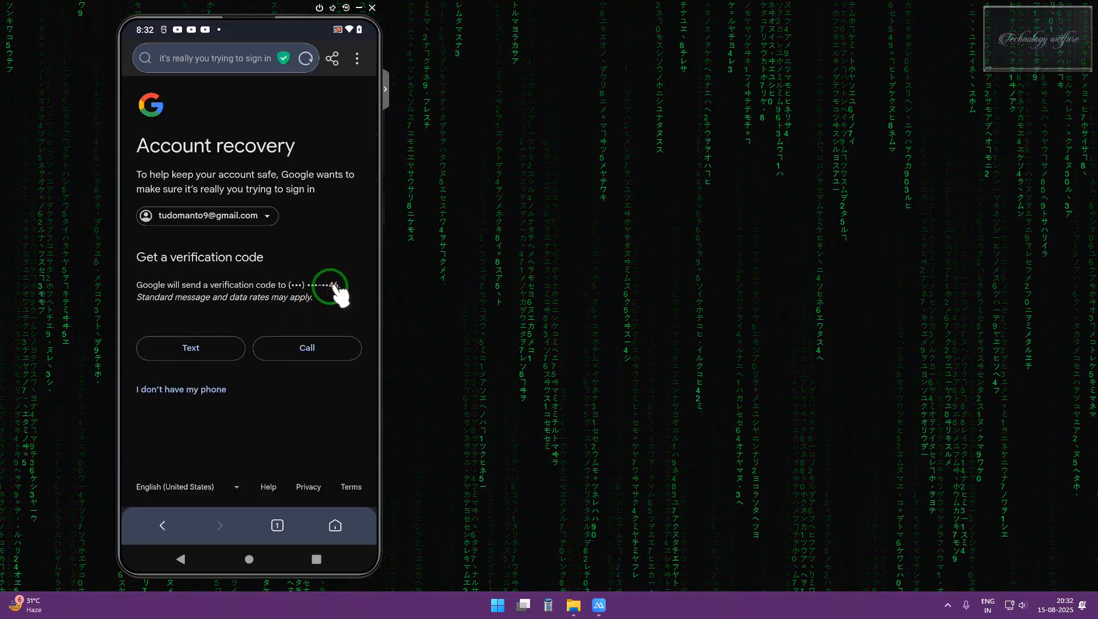
pyautogui.moveTo(333, 285)
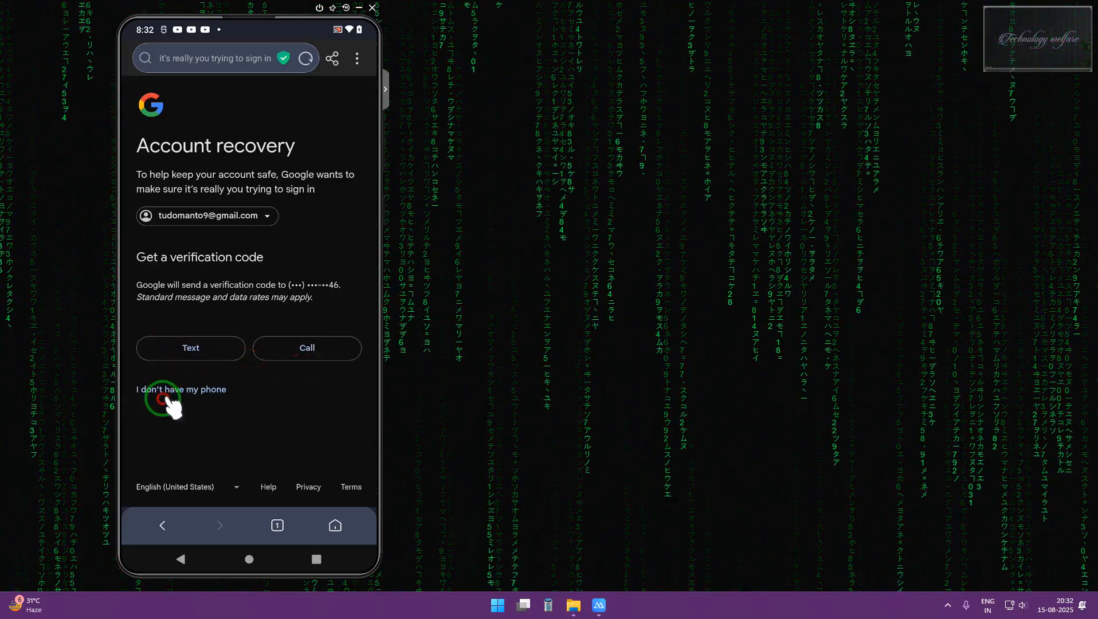
pyautogui.click(182, 390)
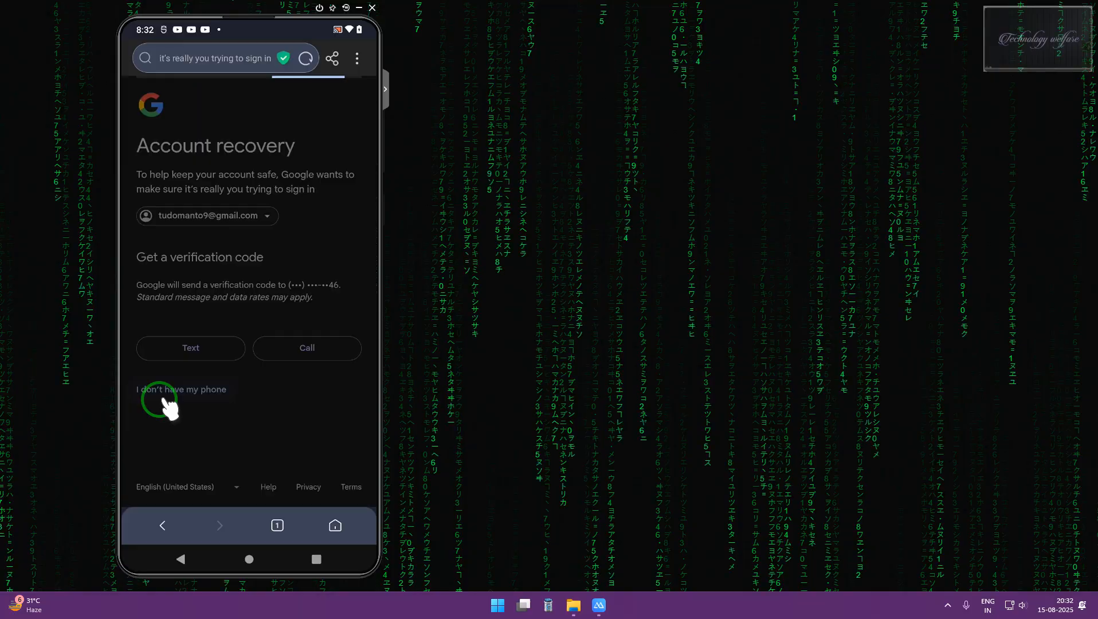
pyautogui.click(181, 390)
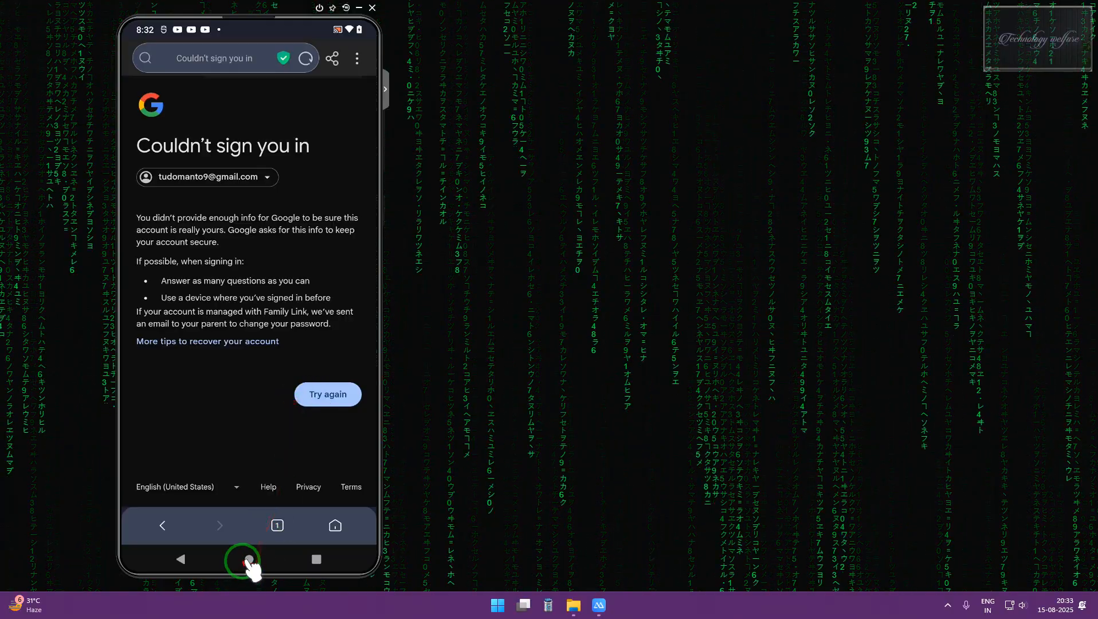
# - Go home, open Settings > Google services and bring up its empty Search help field
pyautogui.click(248, 559)
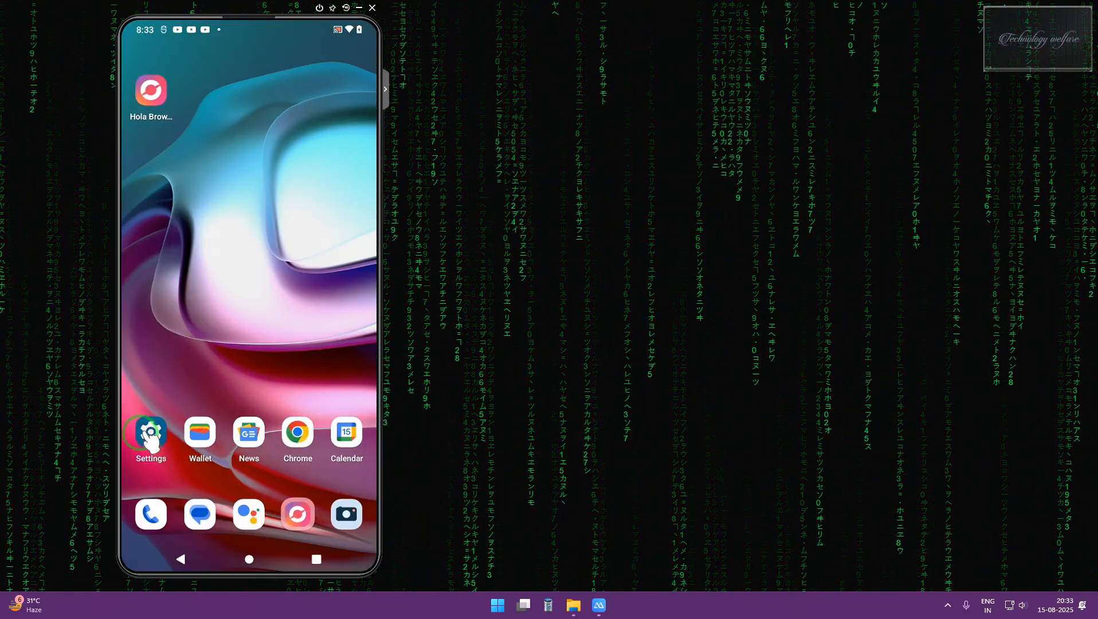
pyautogui.click(149, 431)
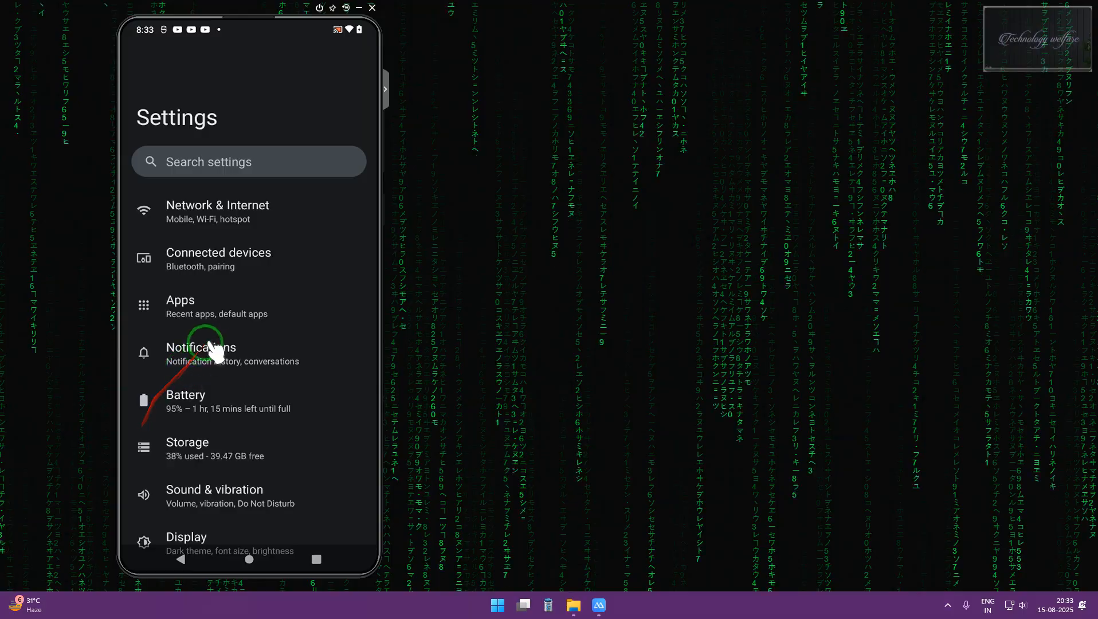
pyautogui.scroll(-3)
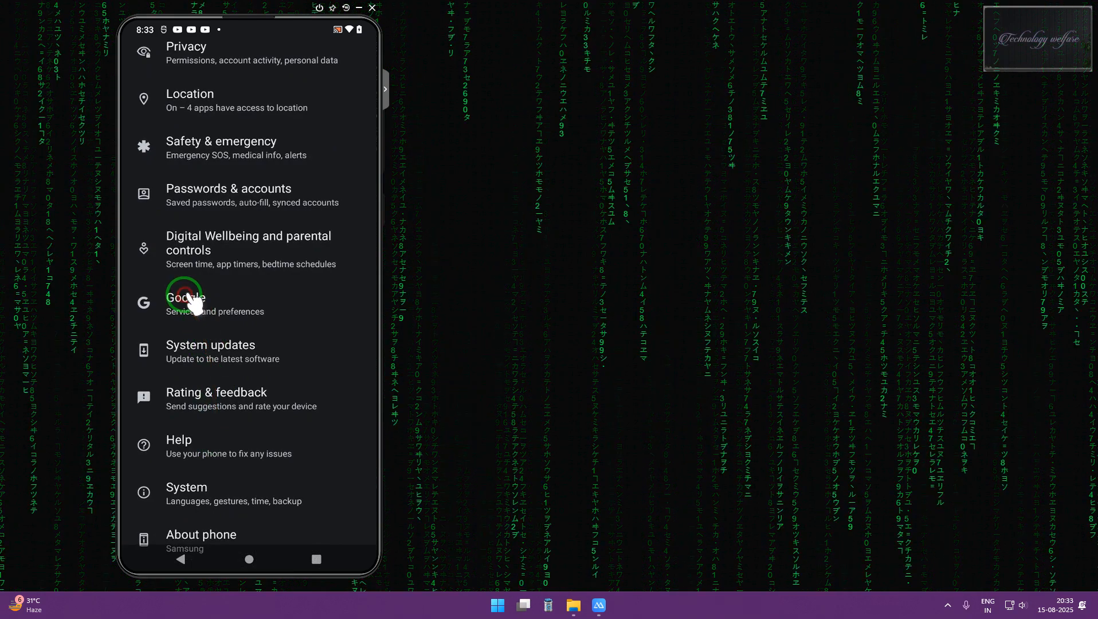
pyautogui.click(185, 303)
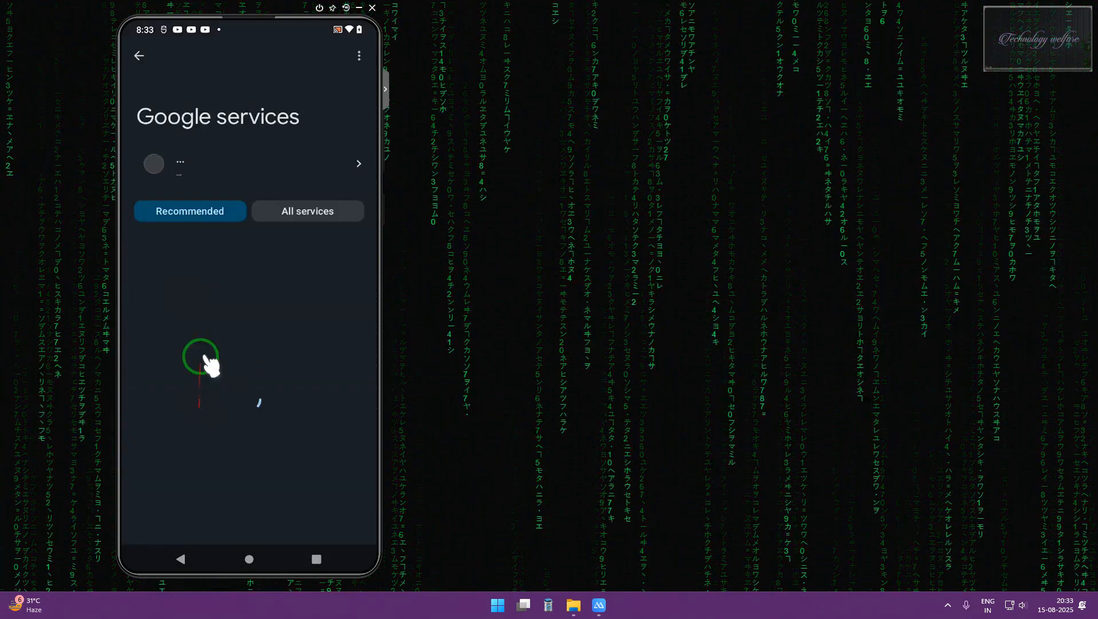
pyautogui.click(359, 57)
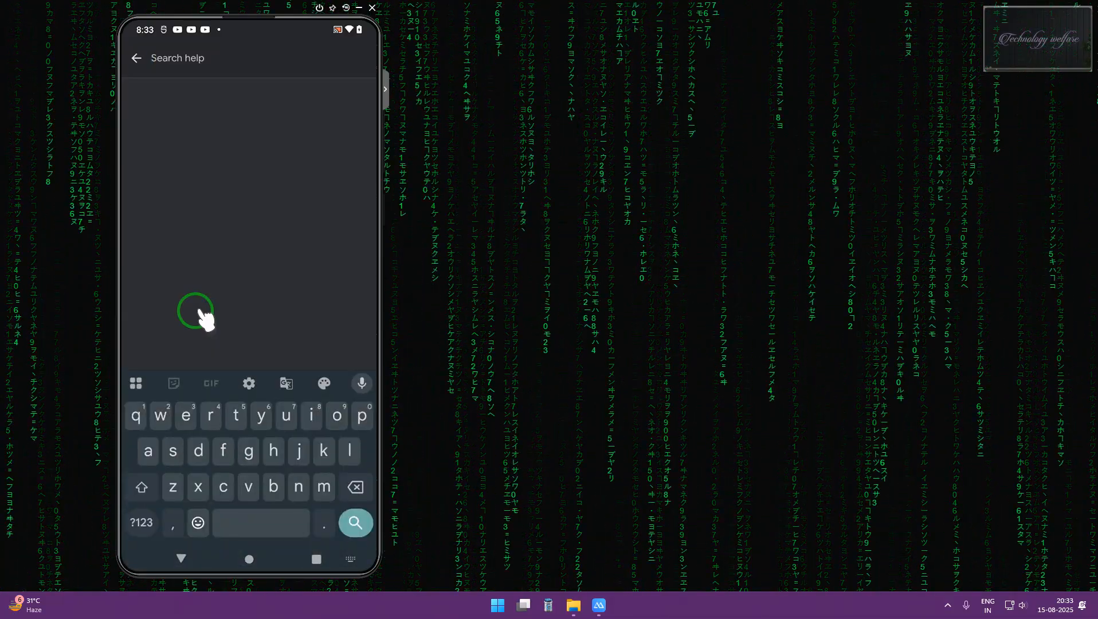
# - Search Google Help for the 'haked gmail recovery' suggestion
pyautogui.write('ha')
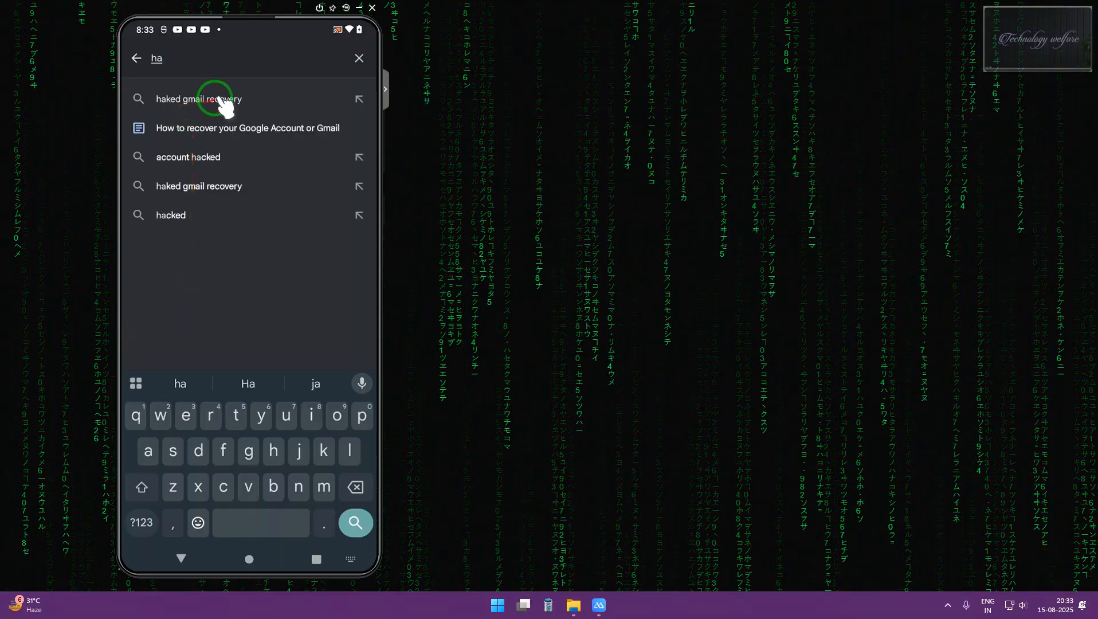
pyautogui.click(198, 98)
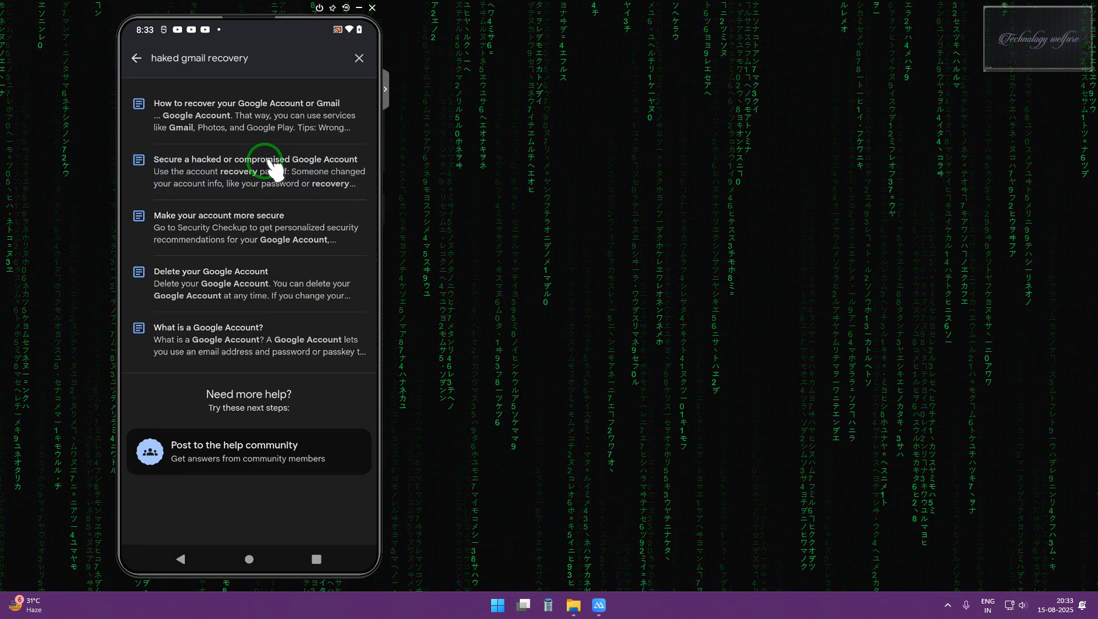
# - Read 'Secure a hacked or compromised Google Account', expanding the account-activity and device review steps, then follow 'find out if your account has been hacked'
pyautogui.click(255, 170)
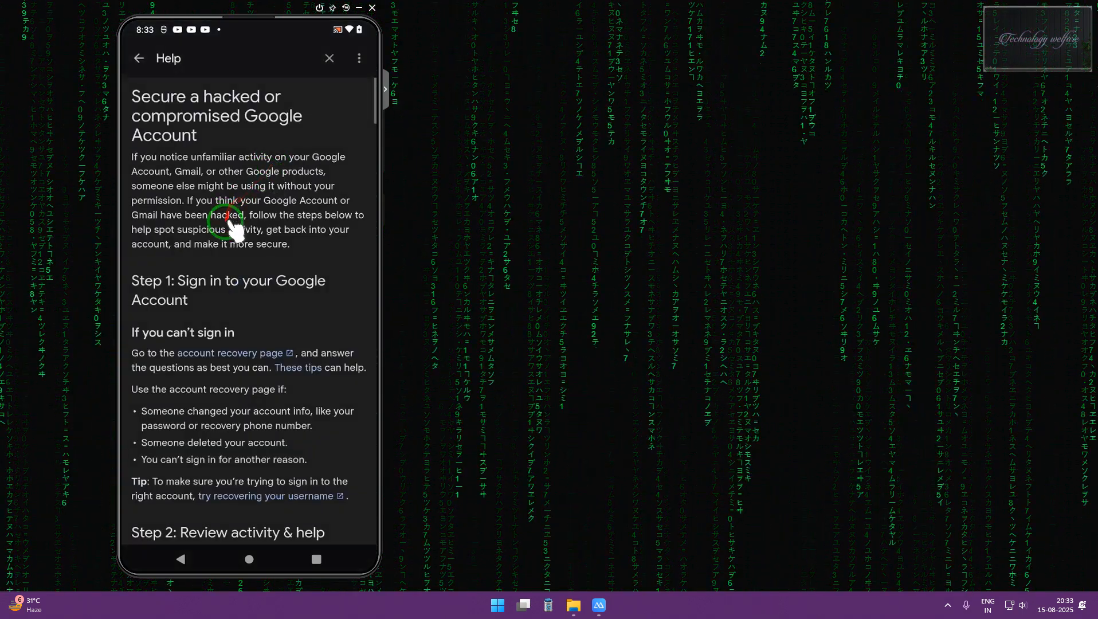
pyautogui.scroll(-3)
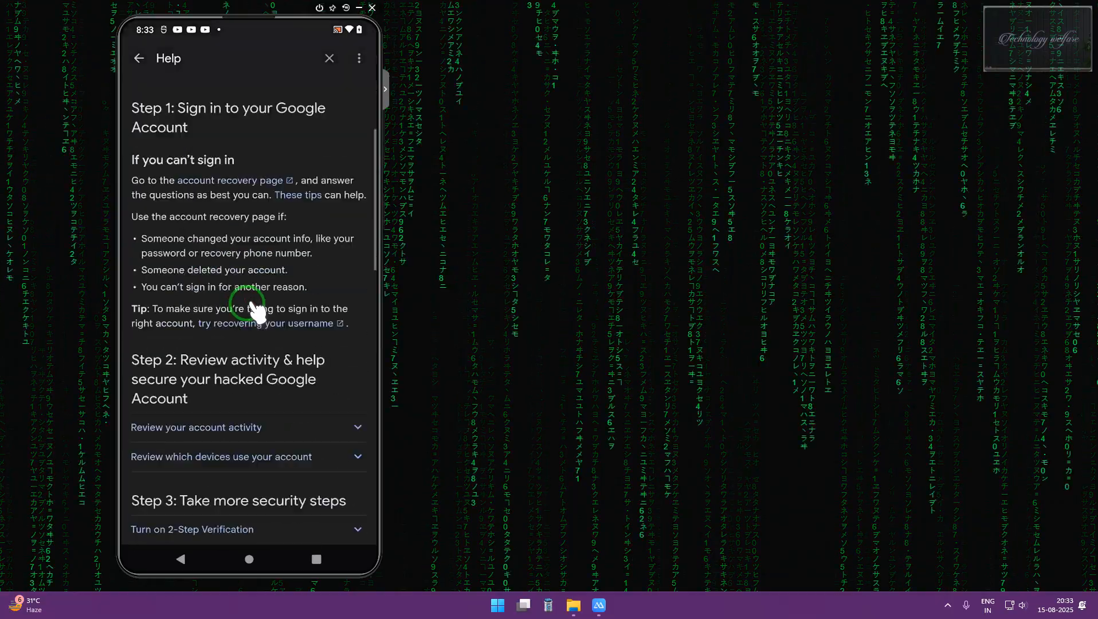
pyautogui.scroll(-3)
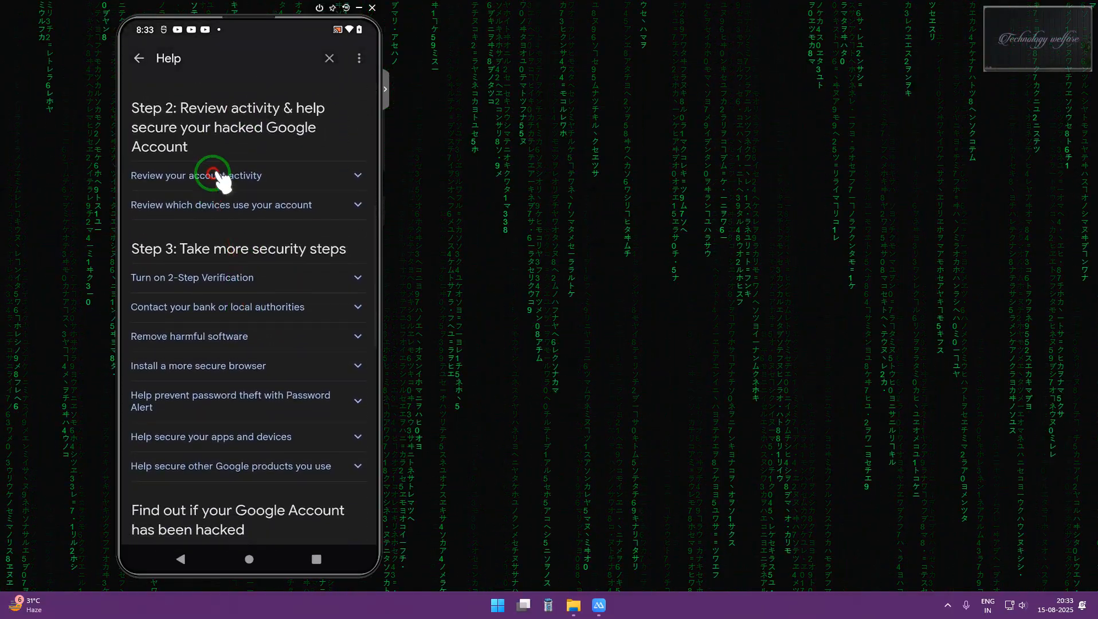
pyautogui.click(195, 175)
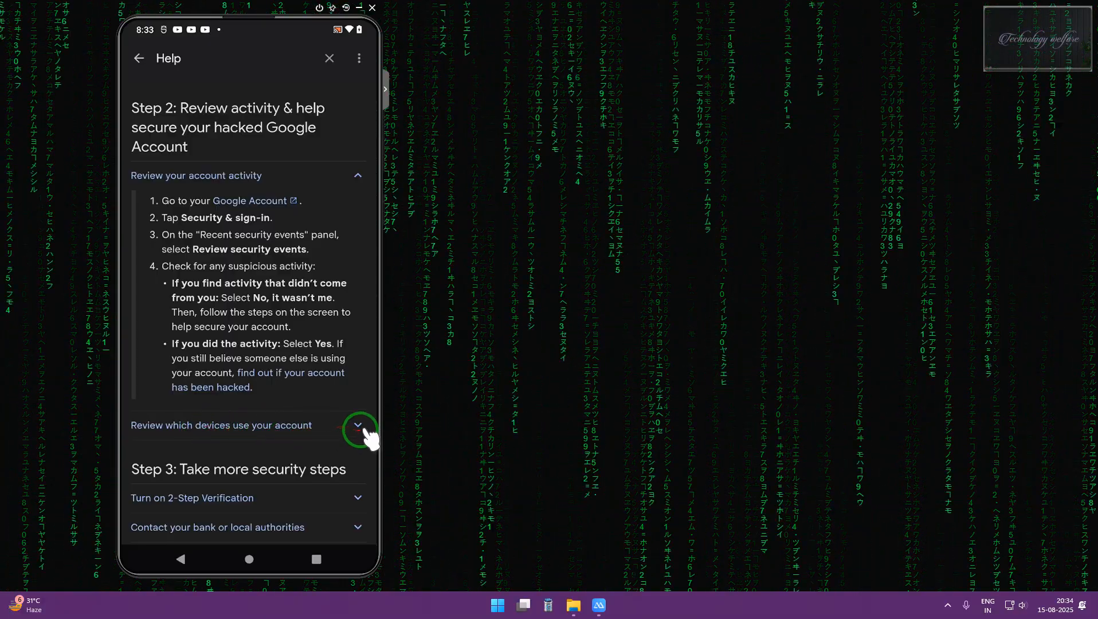
pyautogui.click(357, 426)
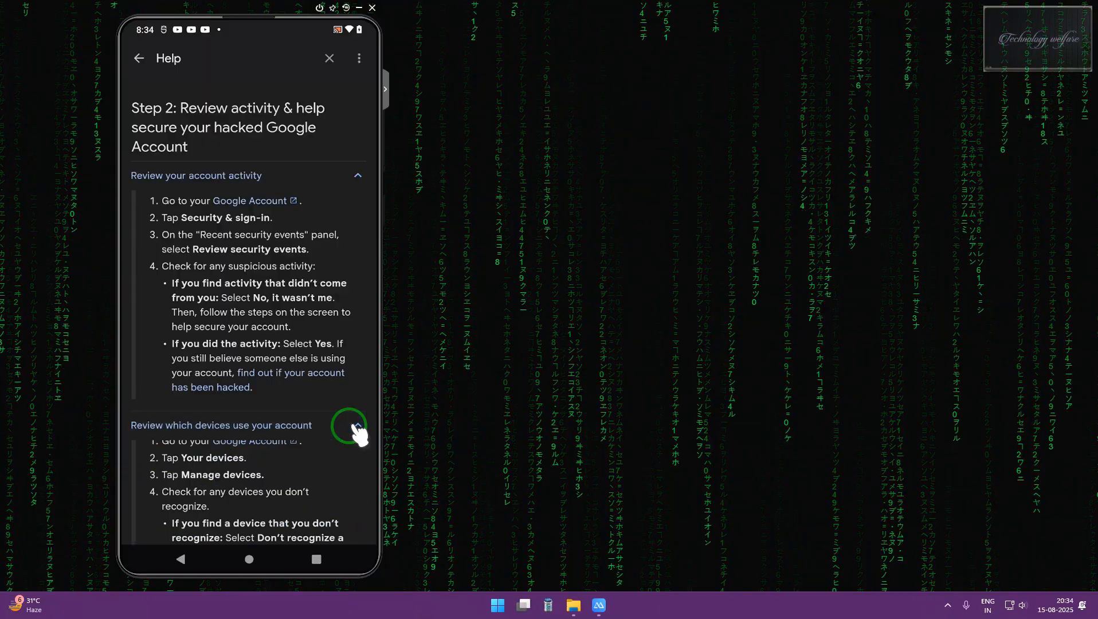
pyautogui.scroll(-3)
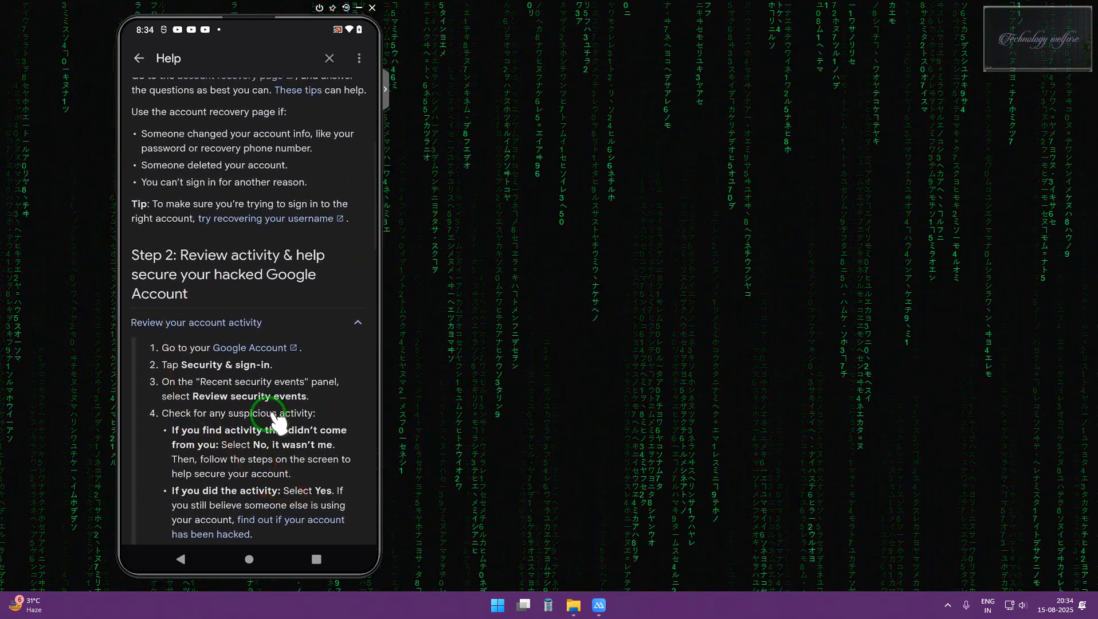
pyautogui.moveTo(280, 526)
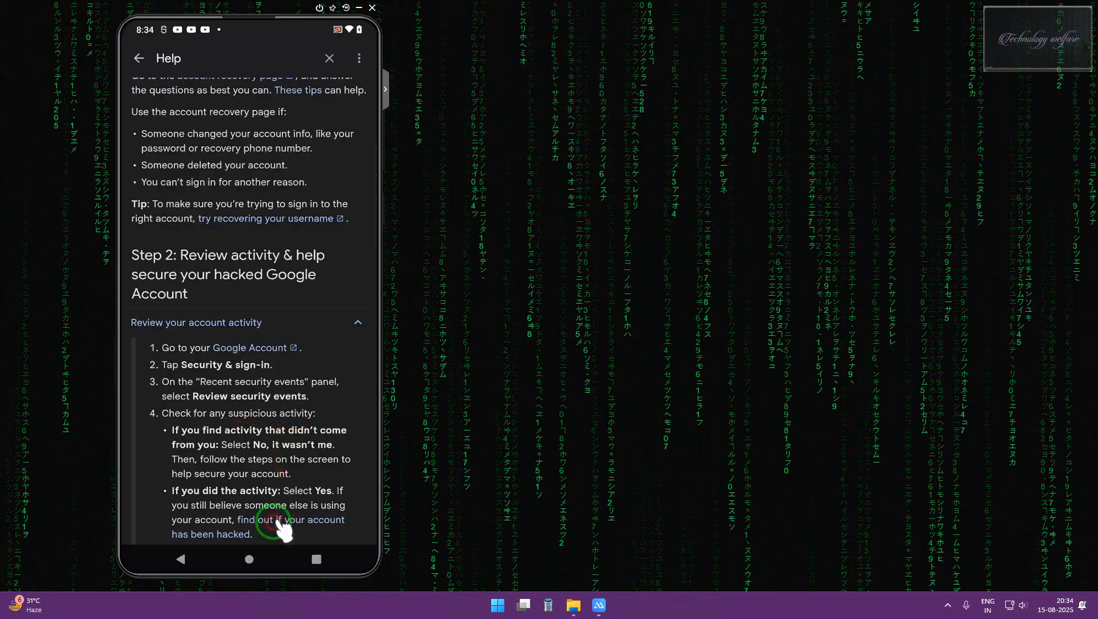
pyautogui.click(284, 519)
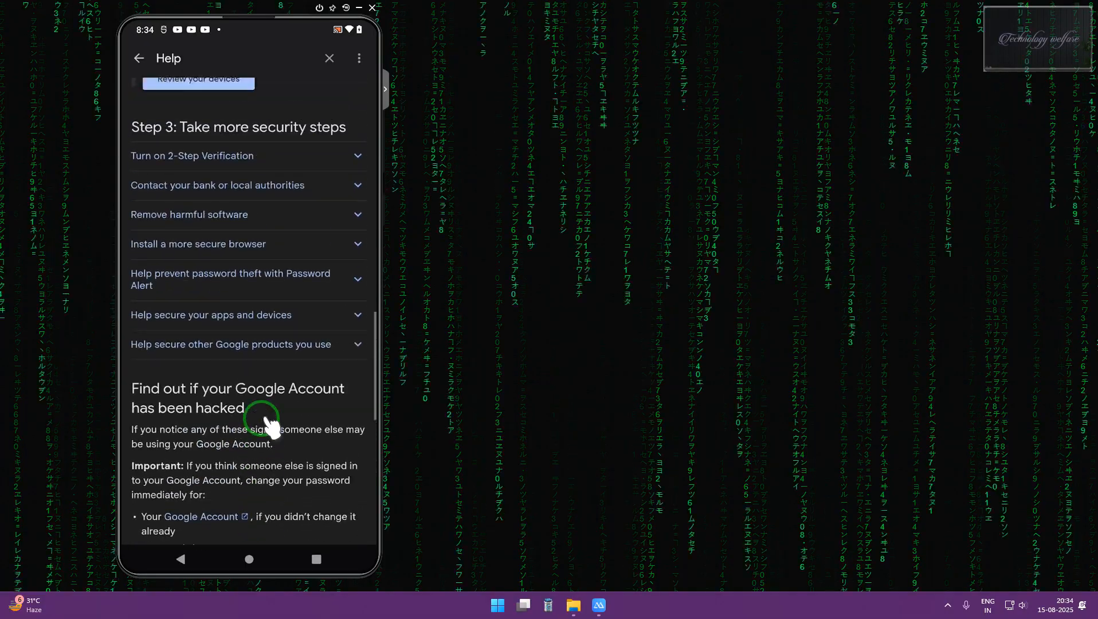
# - Scroll through the account recovery tips down to the Account recovery page link
pyautogui.scroll(-3)
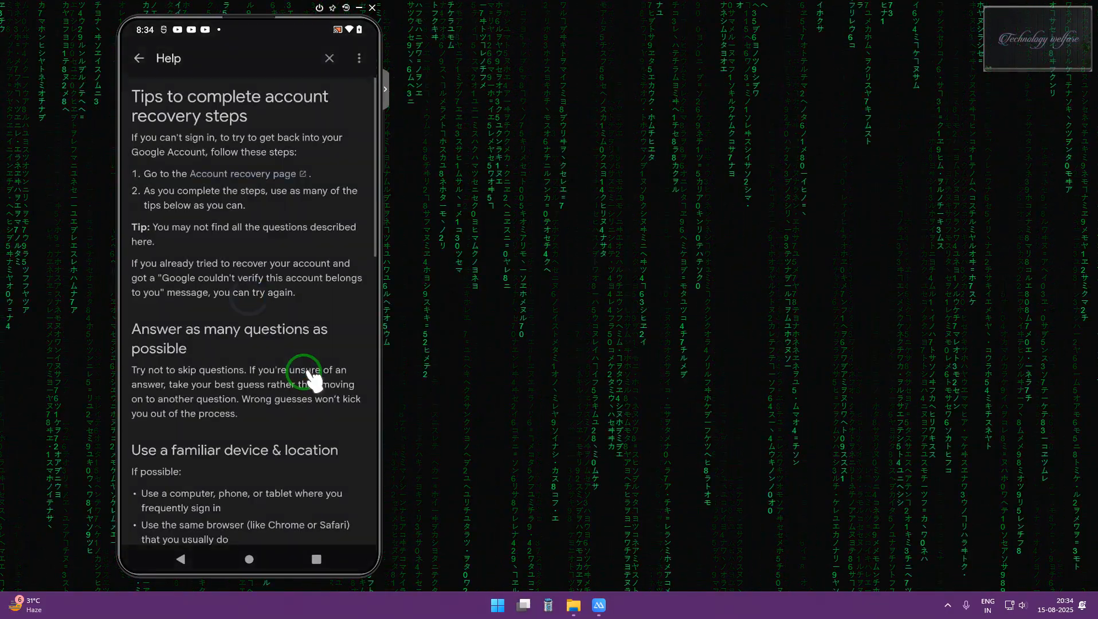
pyautogui.scroll(-3)
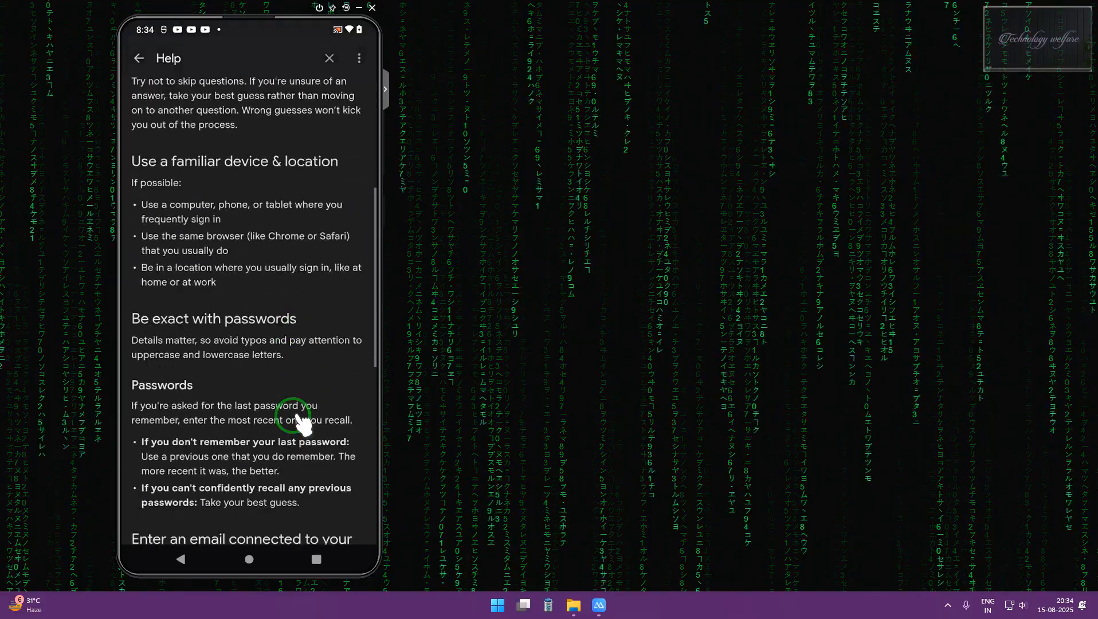
pyautogui.scroll(-3)
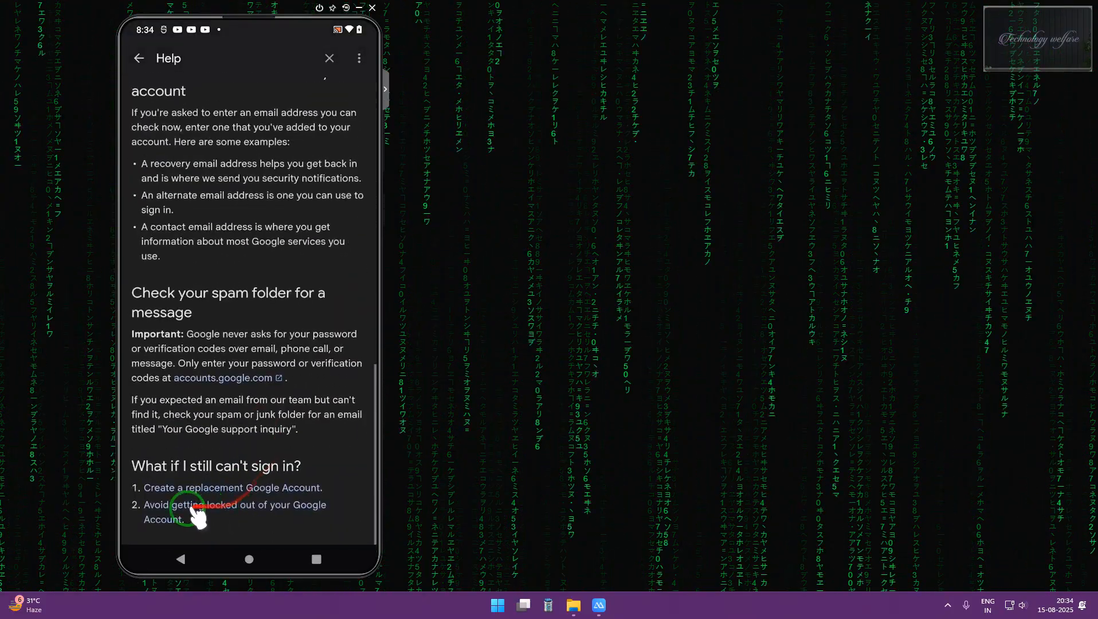
pyautogui.scroll(-3)
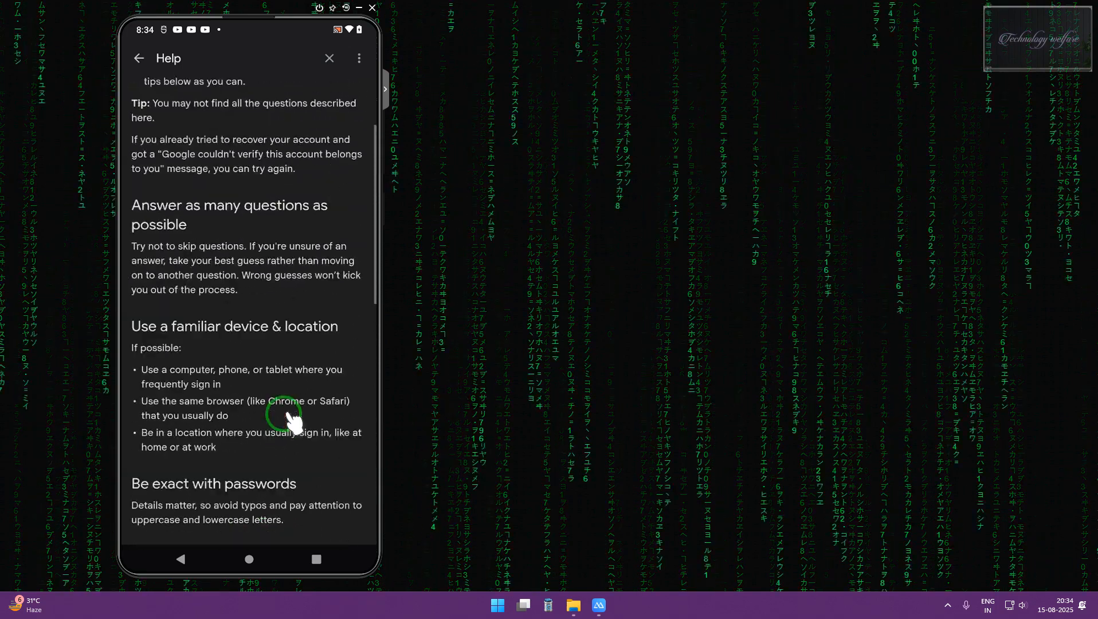
pyautogui.scroll(-3)
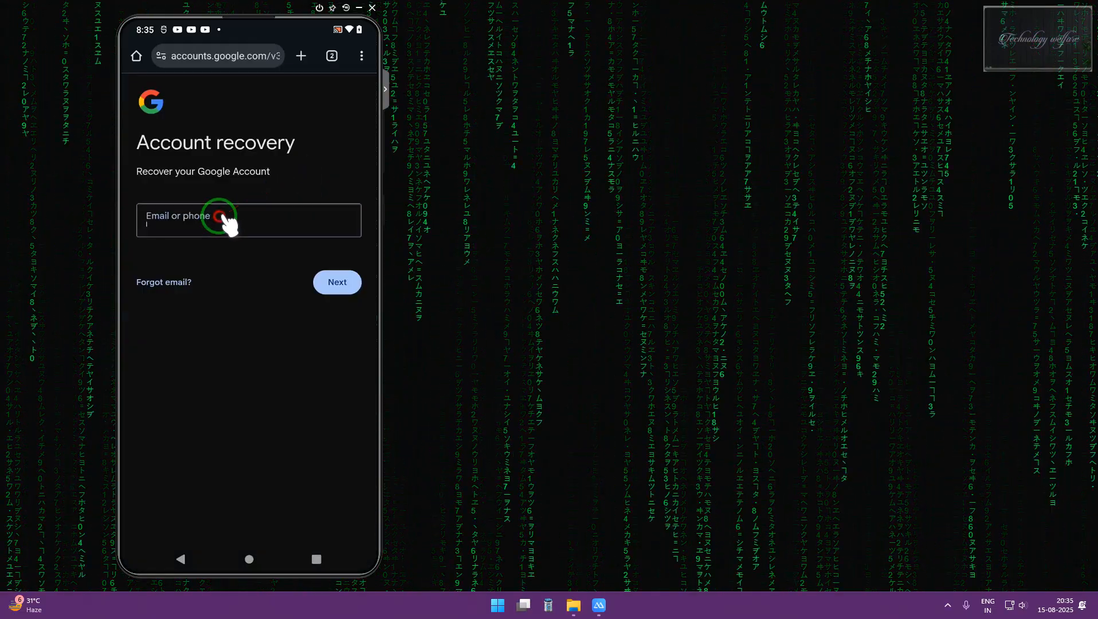
# - Enter the account email on Account recovery and continue to the Welcome back screen
pyautogui.click(247, 220)
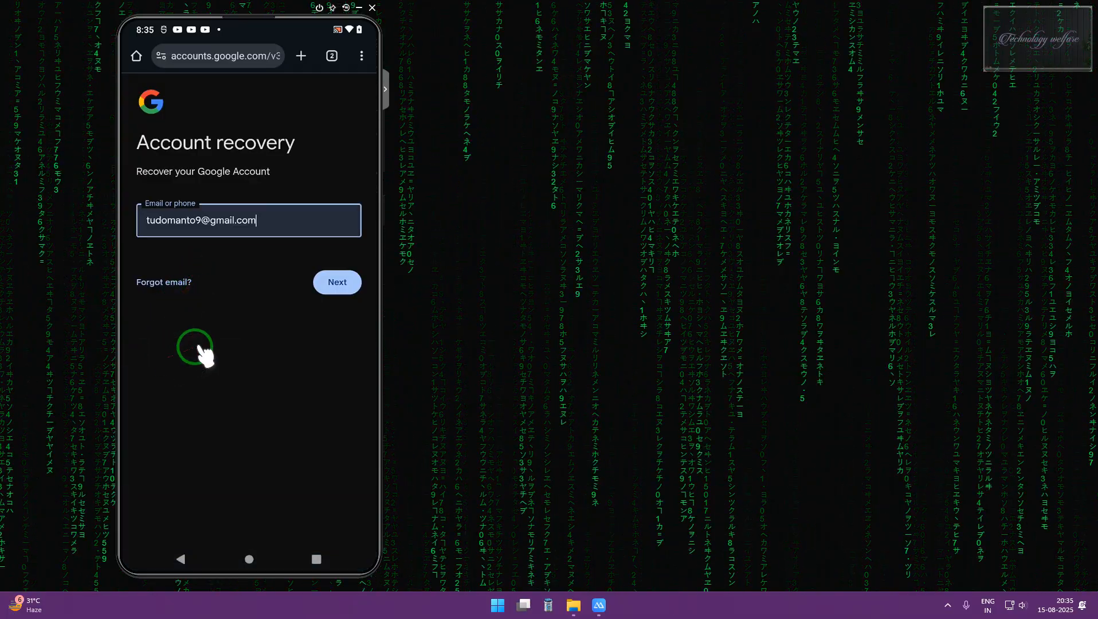
pyautogui.click(337, 282)
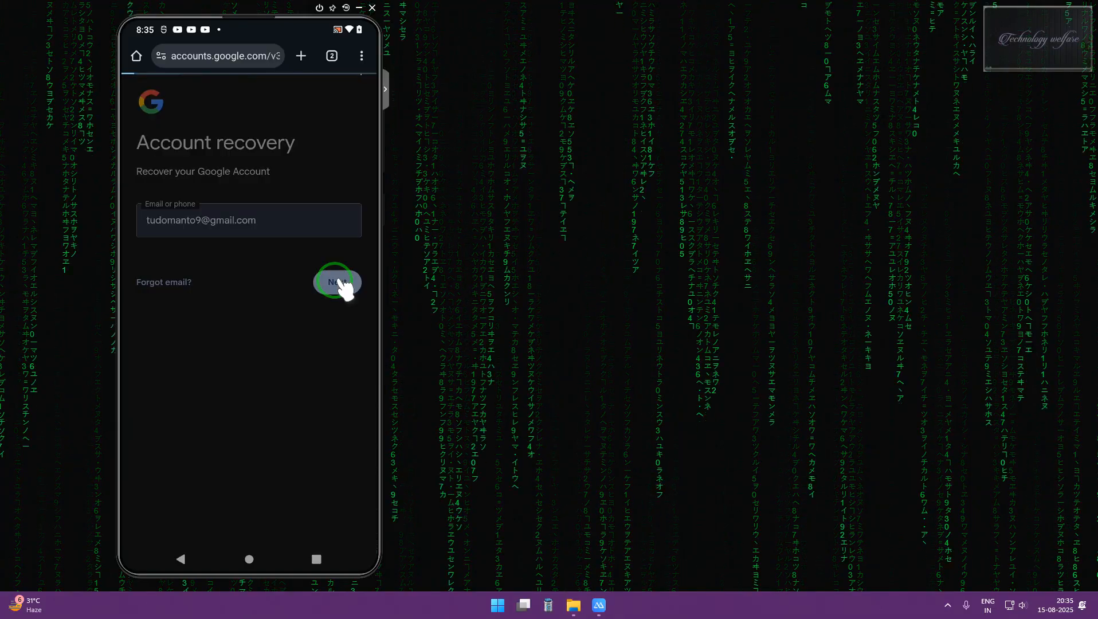
pyautogui.click(337, 282)
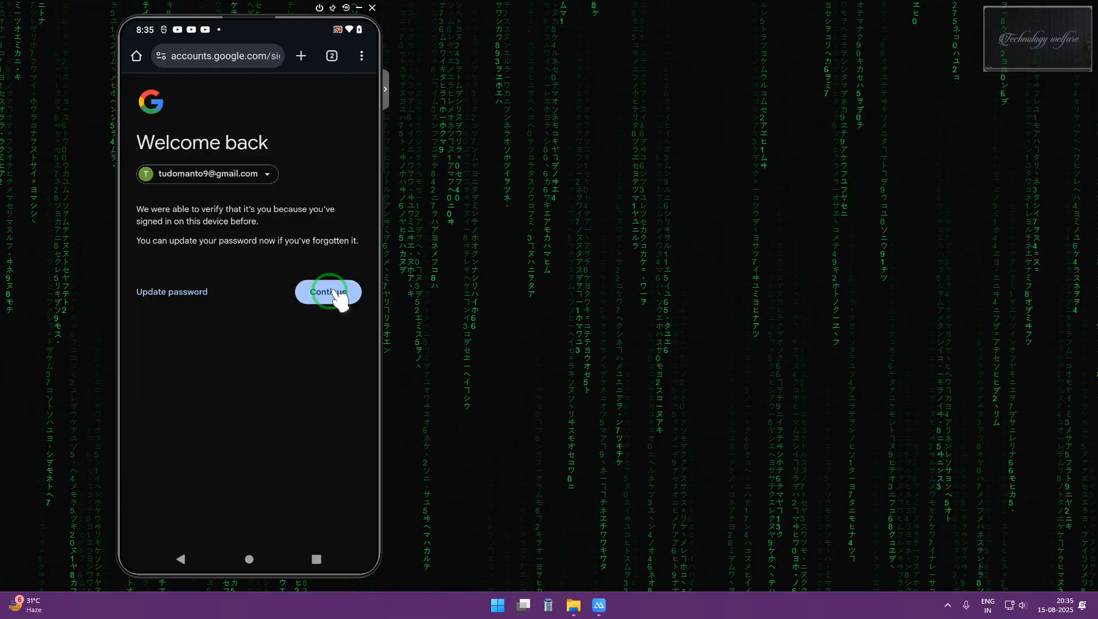
pyautogui.moveTo(203, 296)
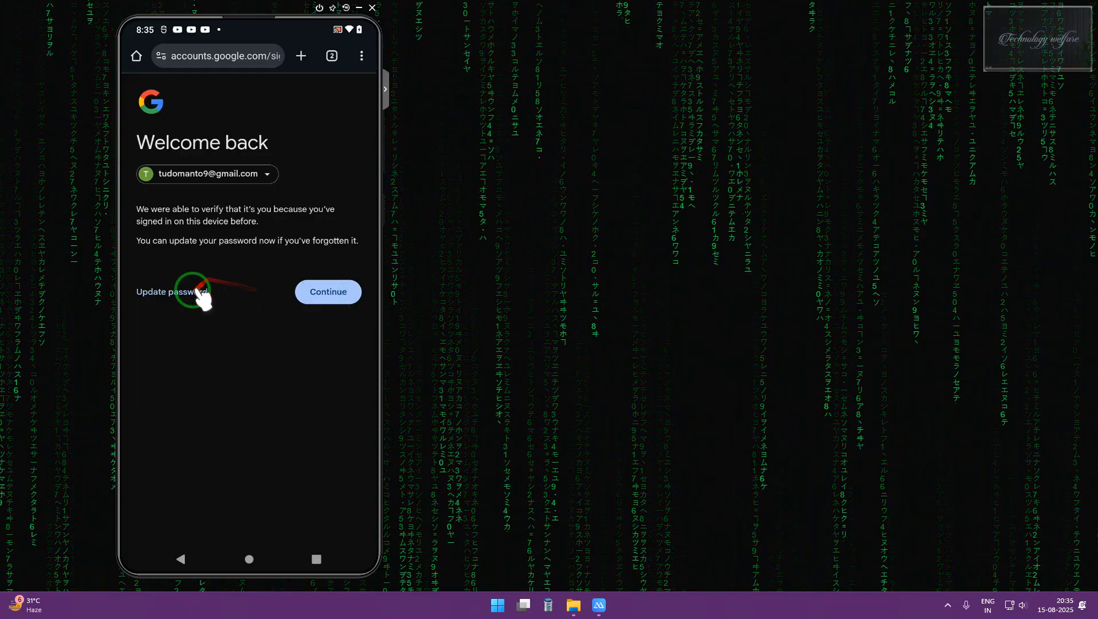
# - Choose Update password for the recovered account and focus the Create password field
pyautogui.click(172, 292)
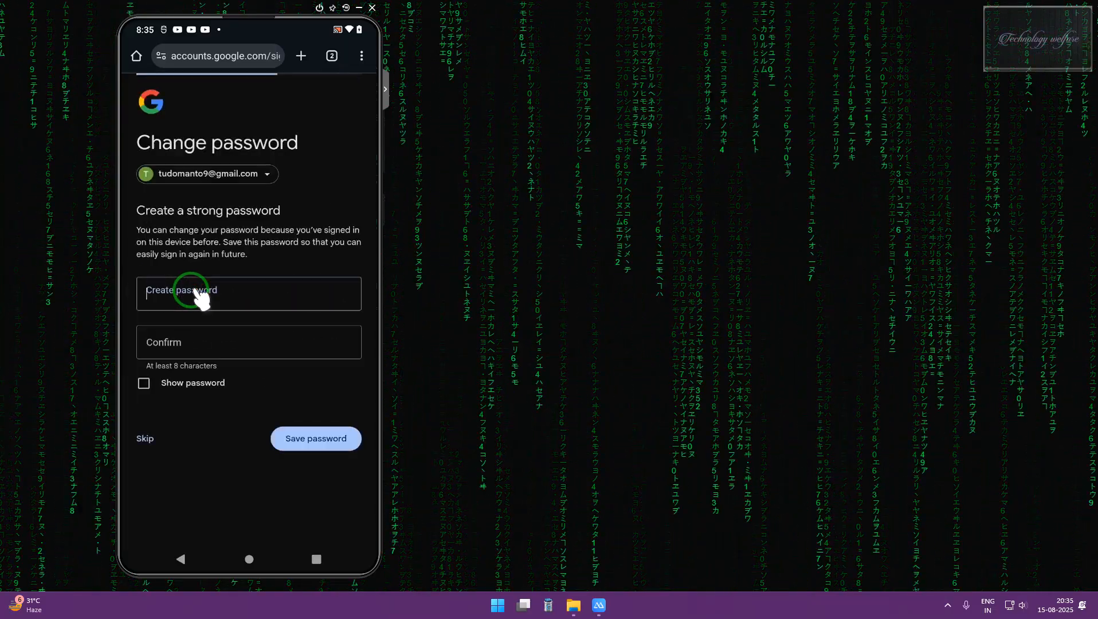
pyautogui.click(248, 292)
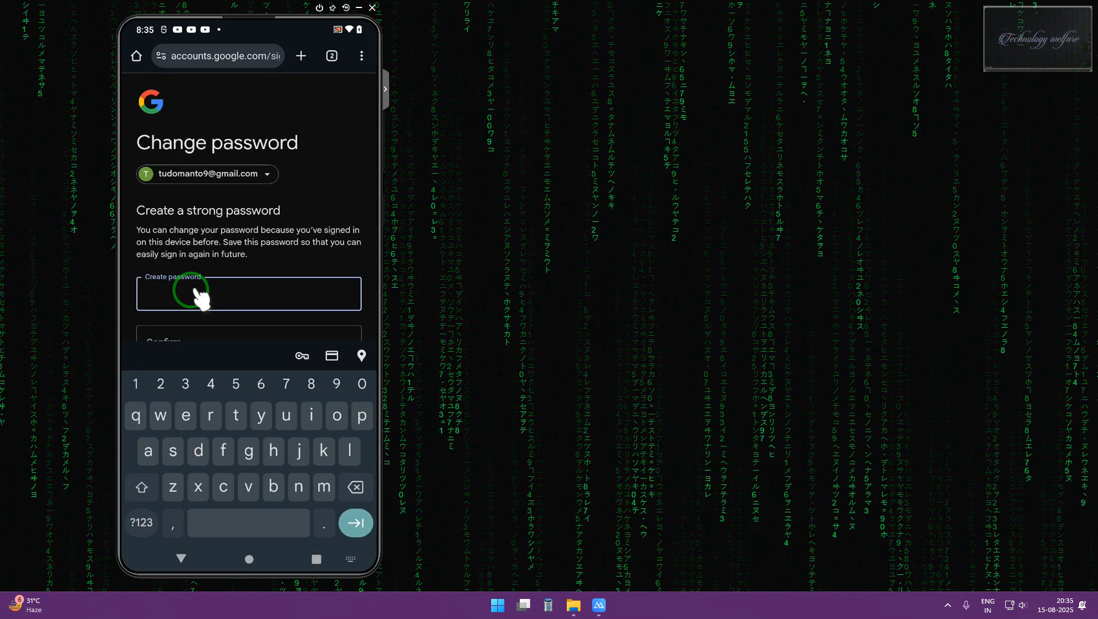
pyautogui.click(231, 292)
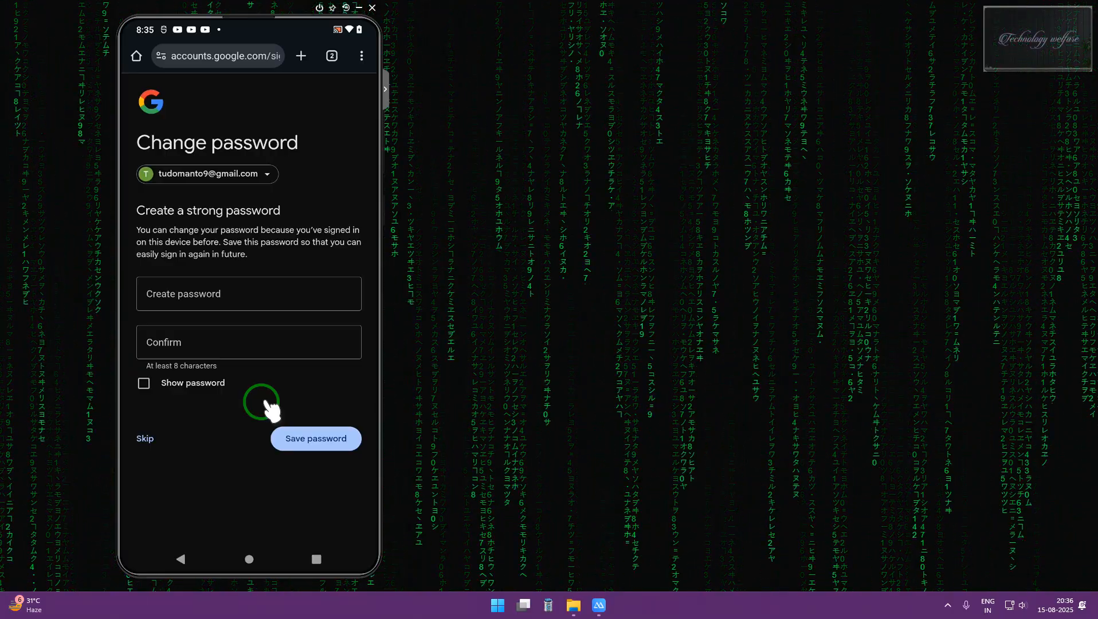
pyautogui.moveTo(564, 292)
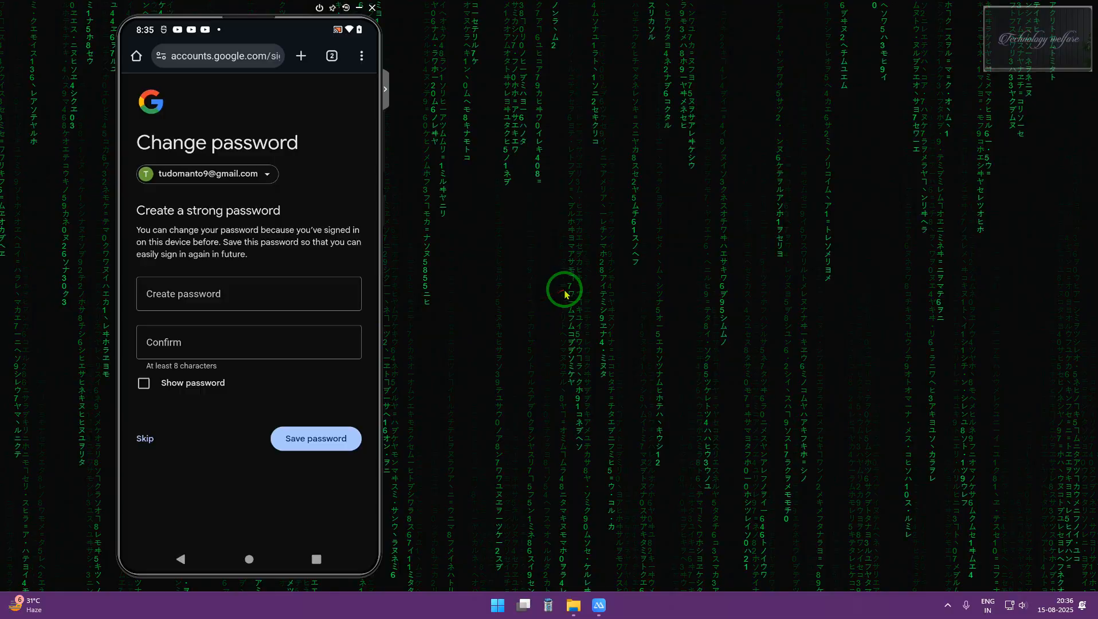
pyautogui.moveTo(585, 175)
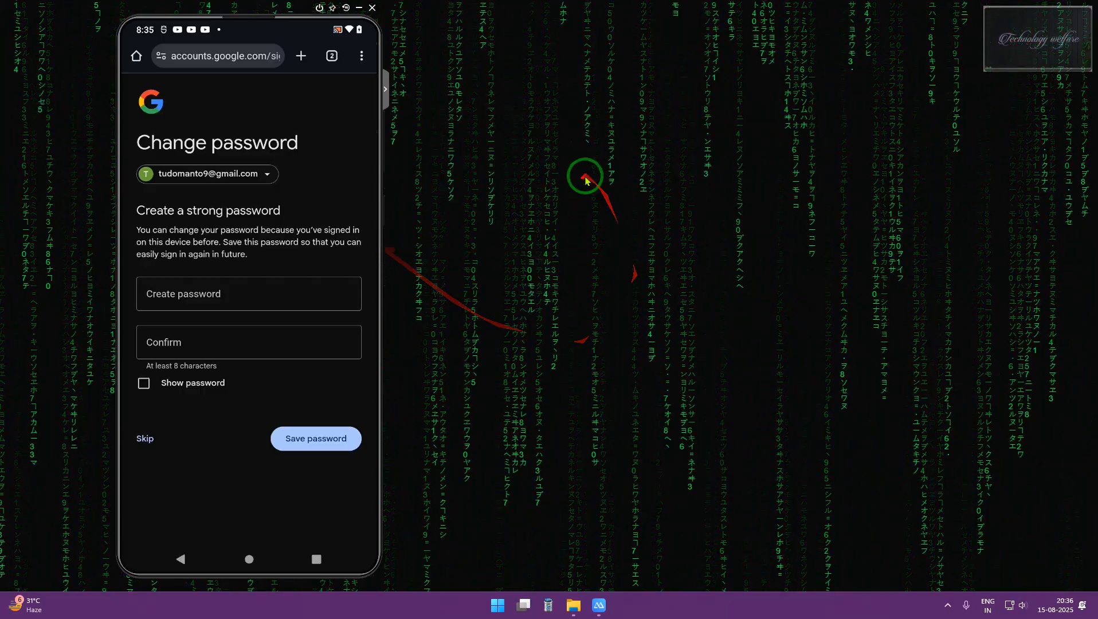